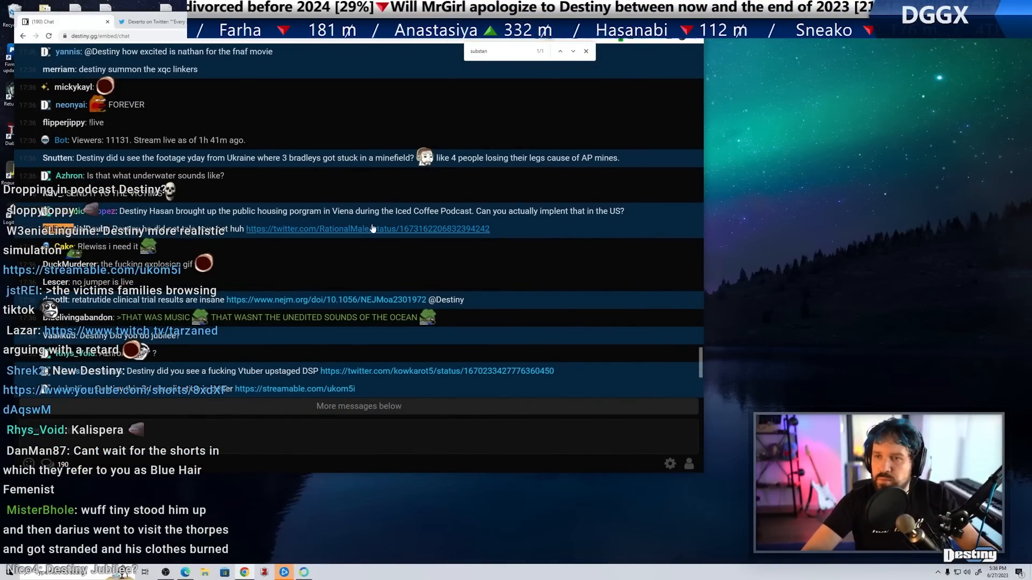
Open the tweets linked in chat, including one about burner accounts
left_click(367, 228)
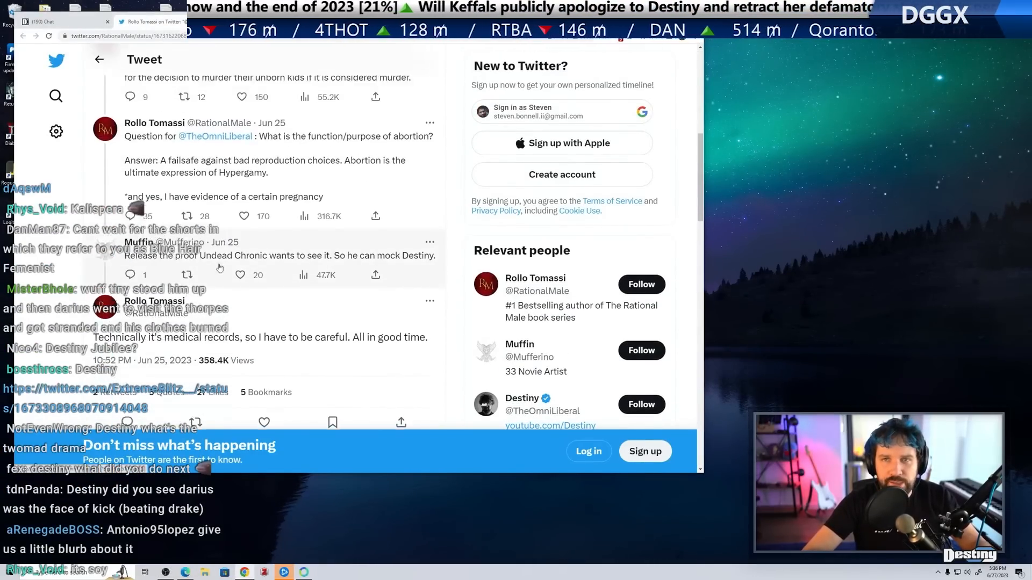
scroll("down", 3)
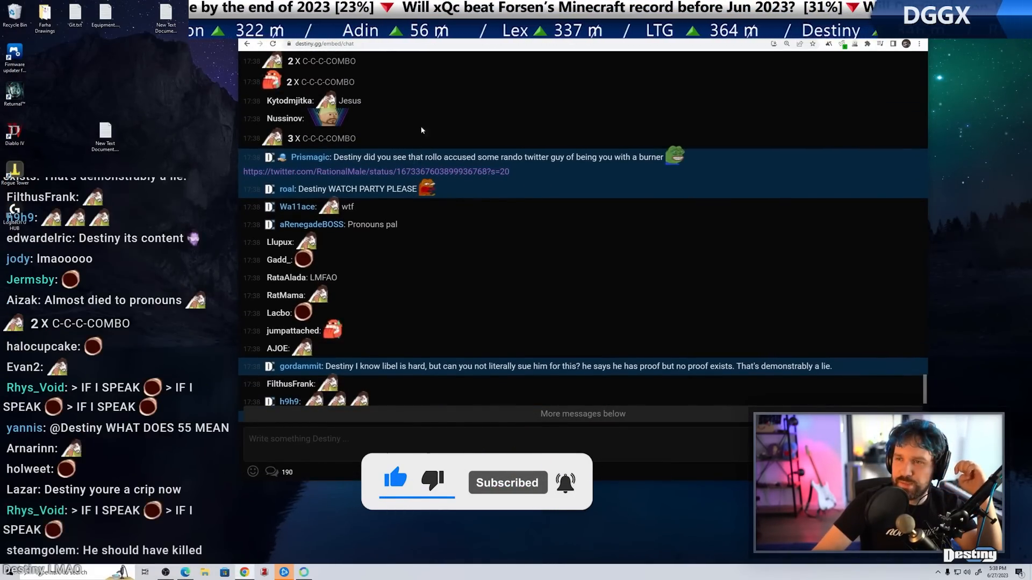
left_click(375, 170)
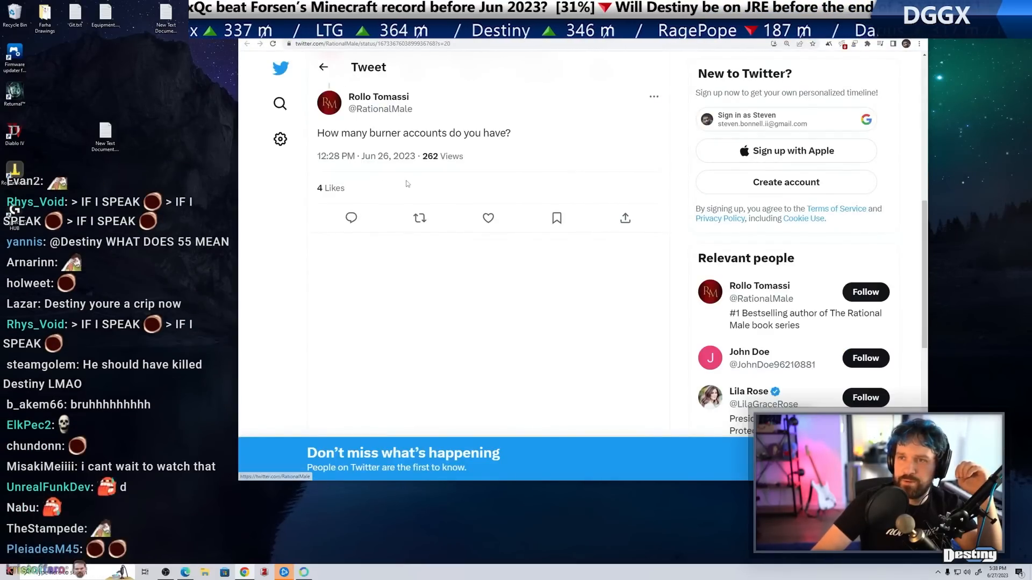
scroll("up", 3)
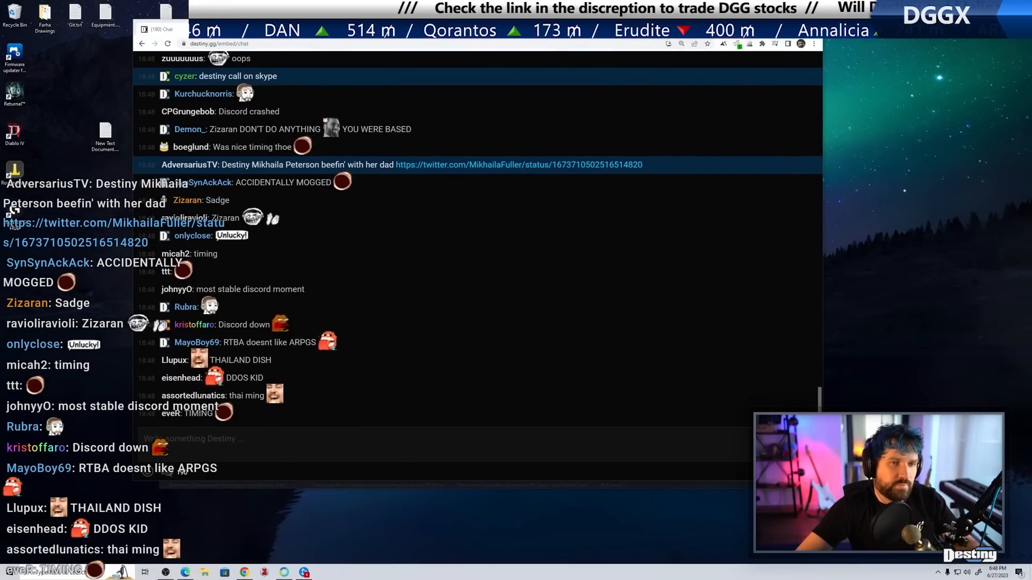
Scroll through chat and open the linked video about Pearl's studio shed
scroll("down", 3)
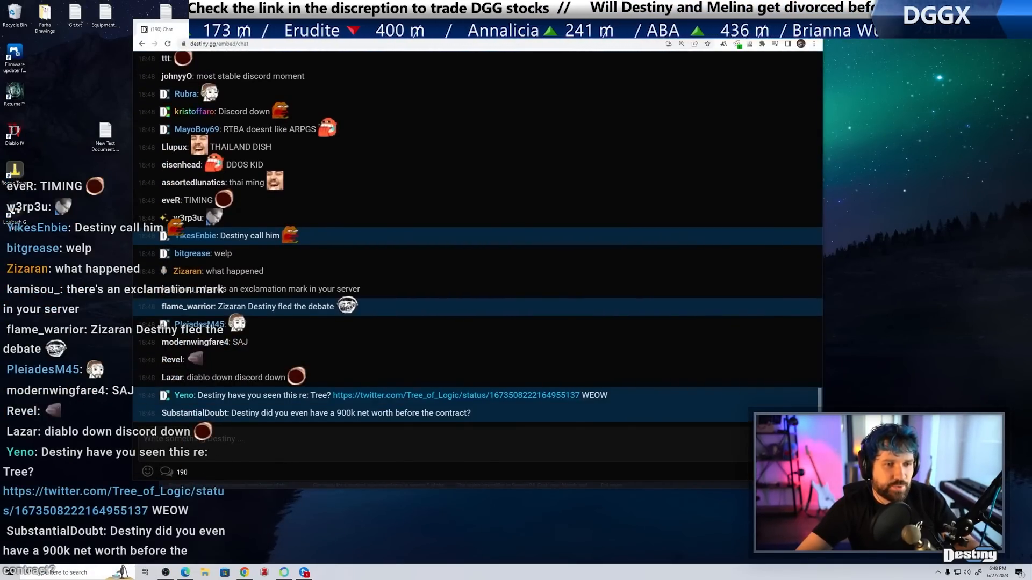
scroll("down", 3)
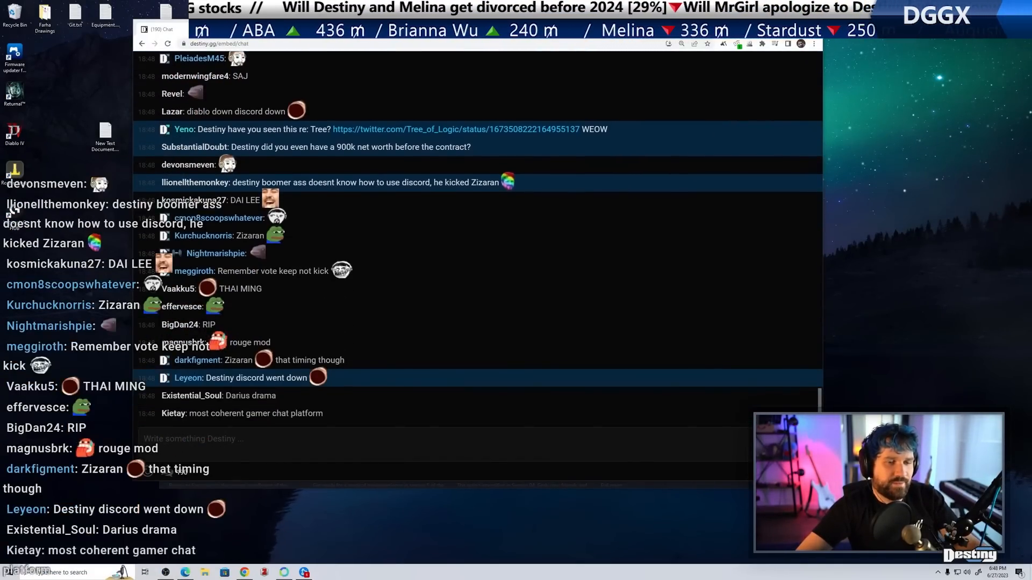
scroll("down", 3)
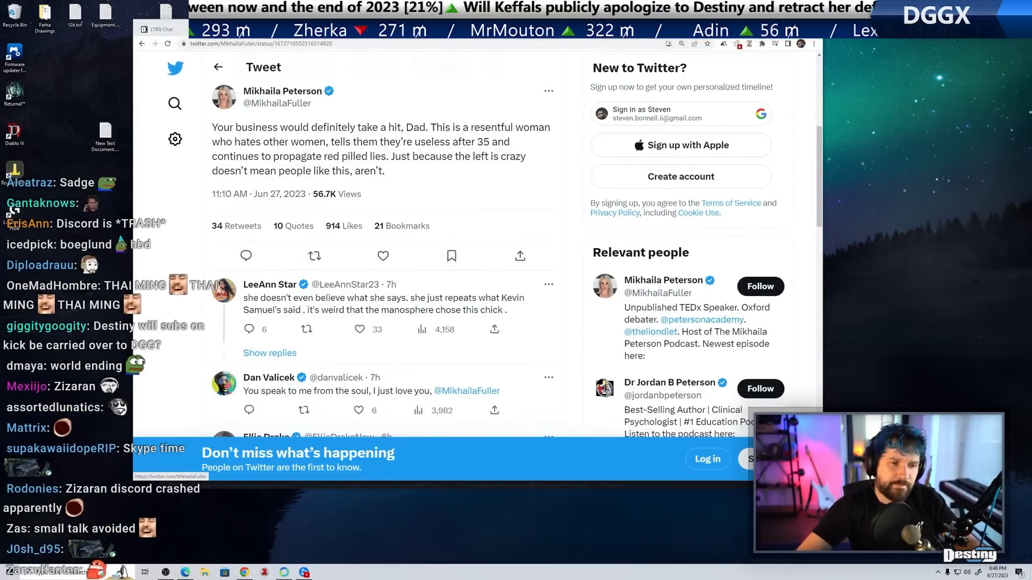
scroll("down", 3)
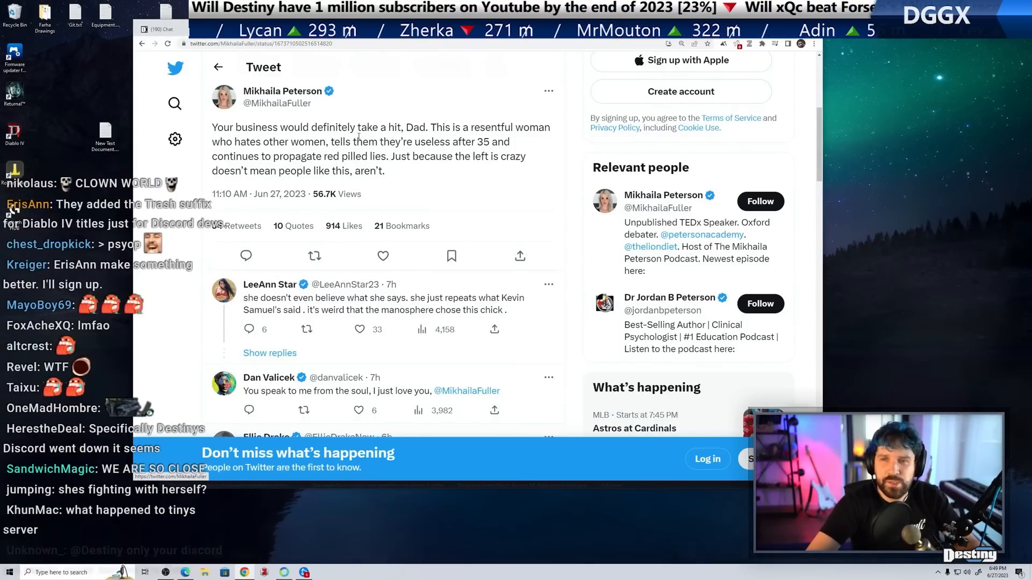
scroll("up", 3)
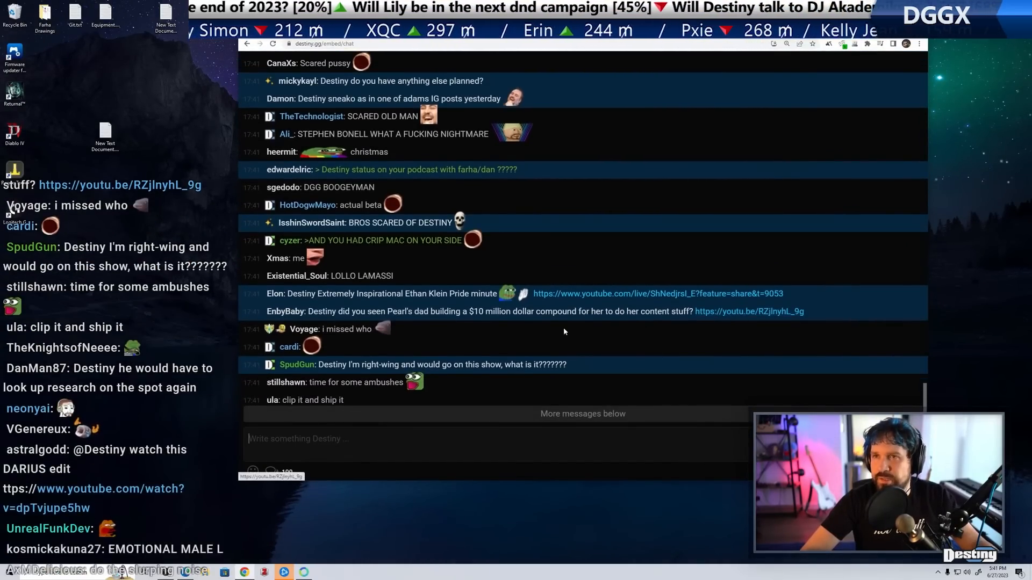
left_click(748, 311)
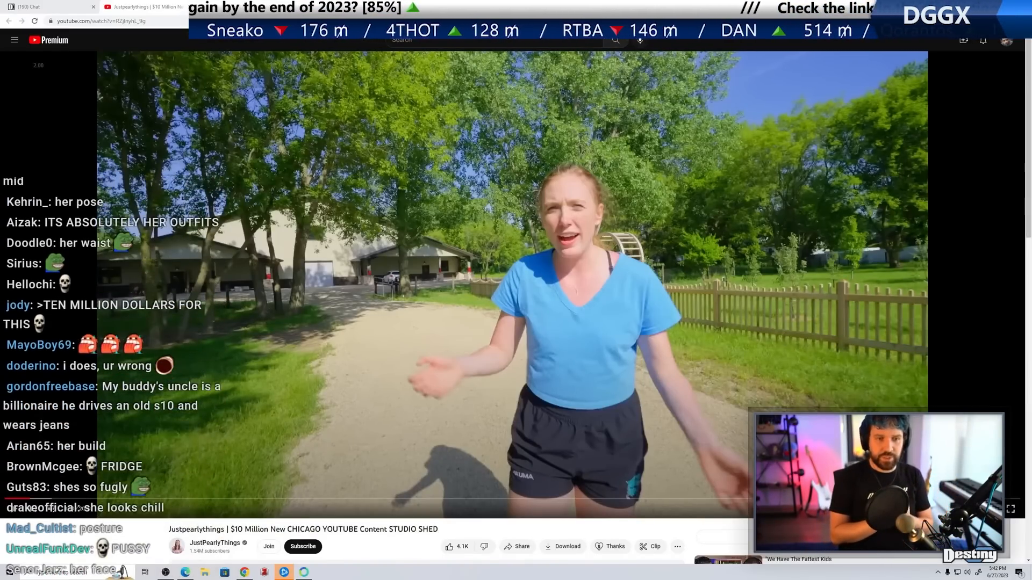
scroll("down", 3)
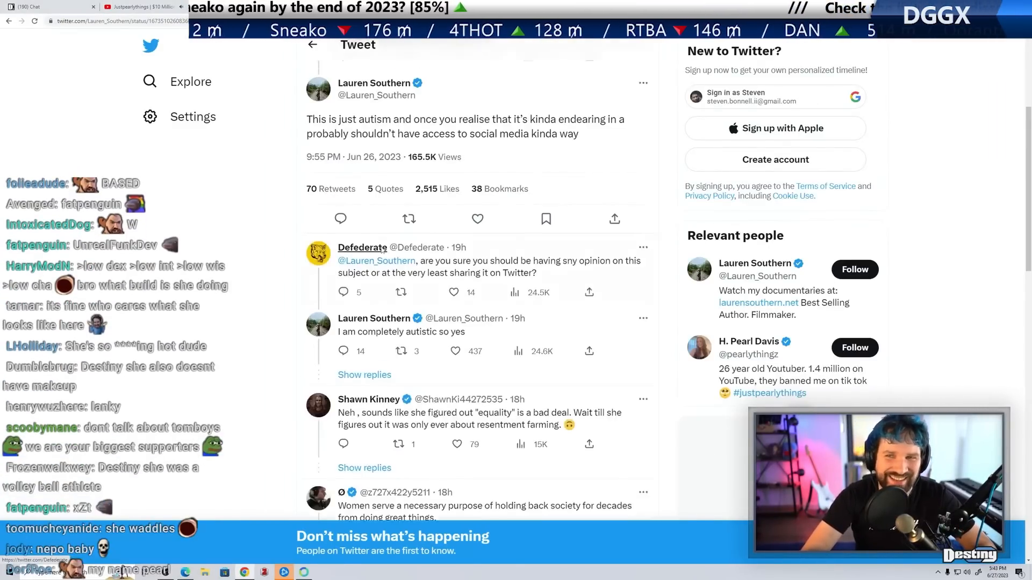
Pause the quoted Pearl Davis video, then return to the shed tour tab
scroll("up", 3)
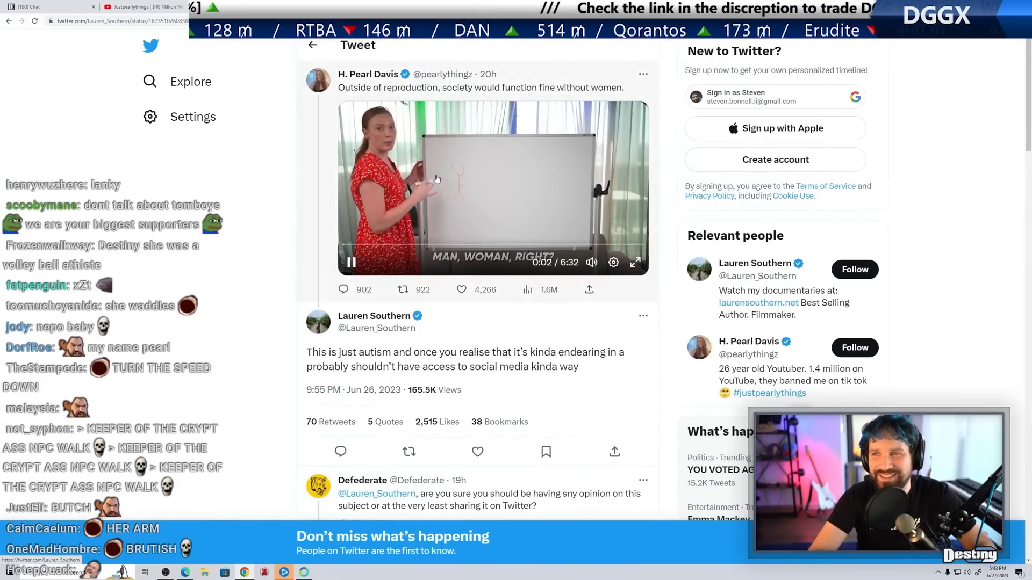
left_click(351, 262)
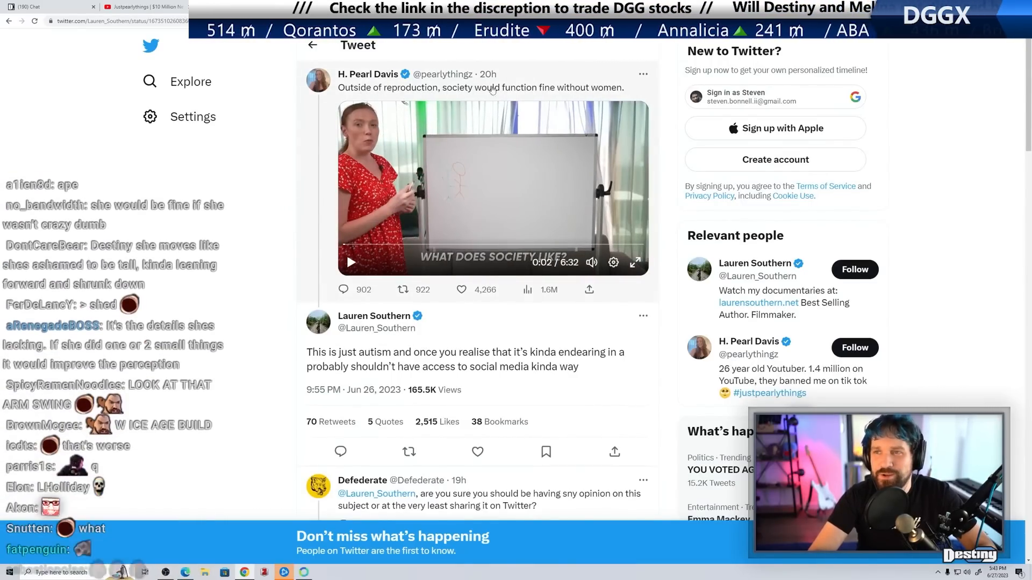
scroll("down", 3)
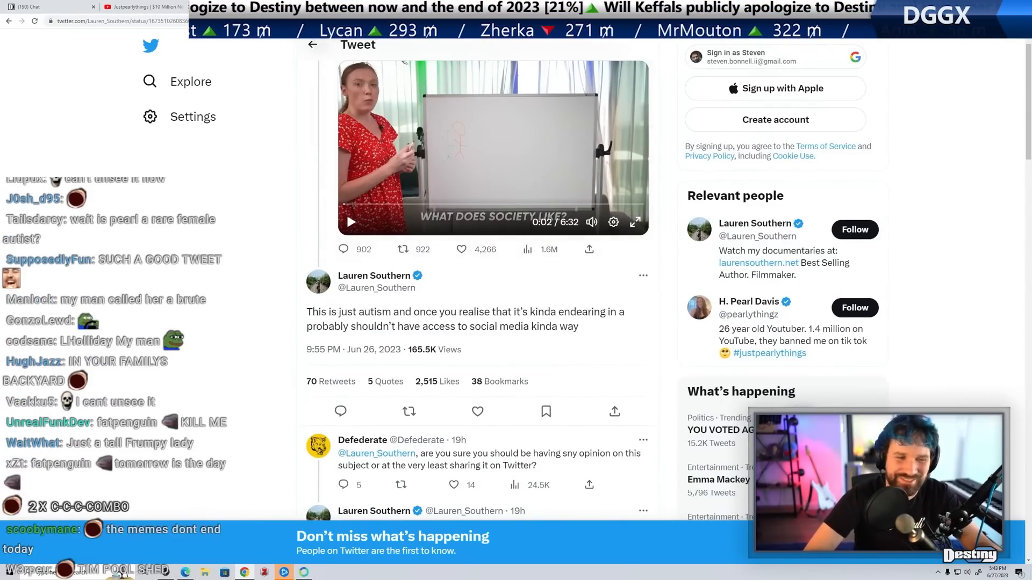
left_click(138, 6)
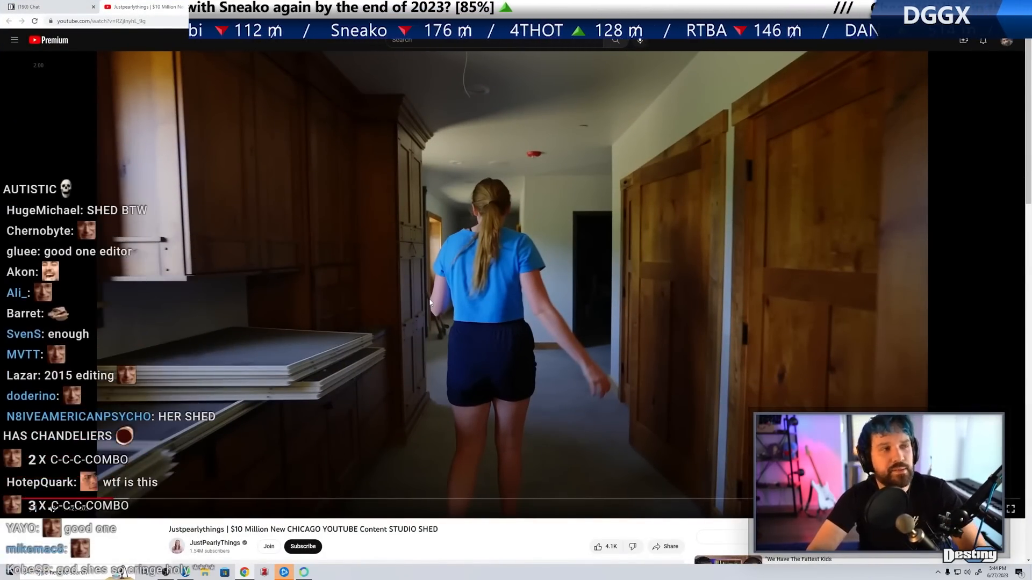
scroll("down", 3)
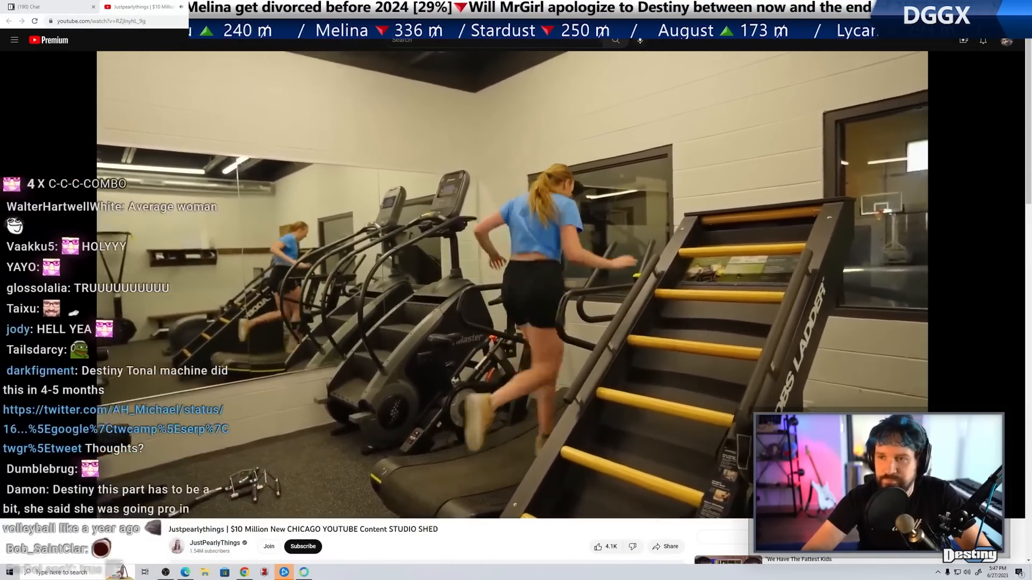
scroll("down", 3)
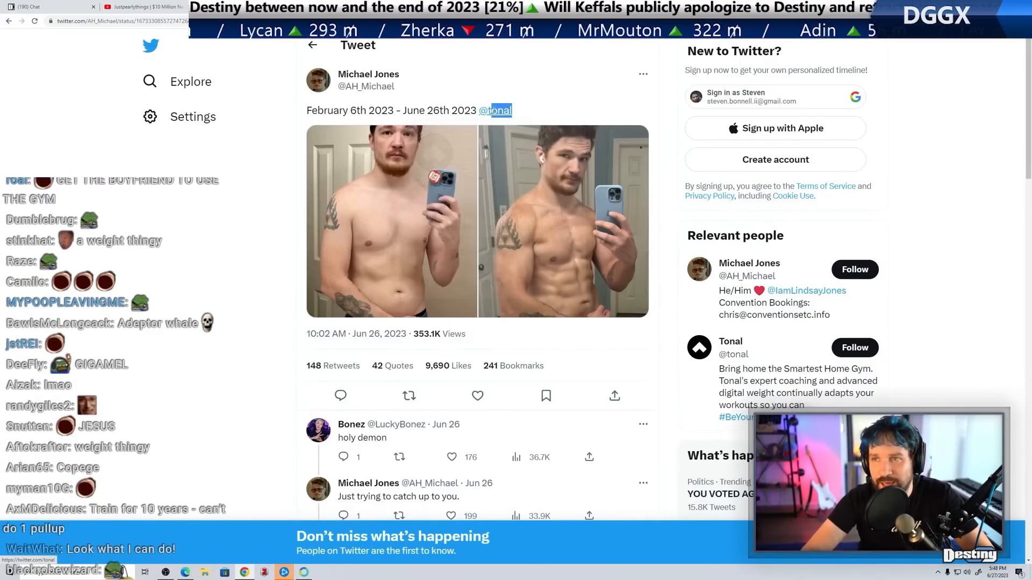
mouse_move(496, 110)
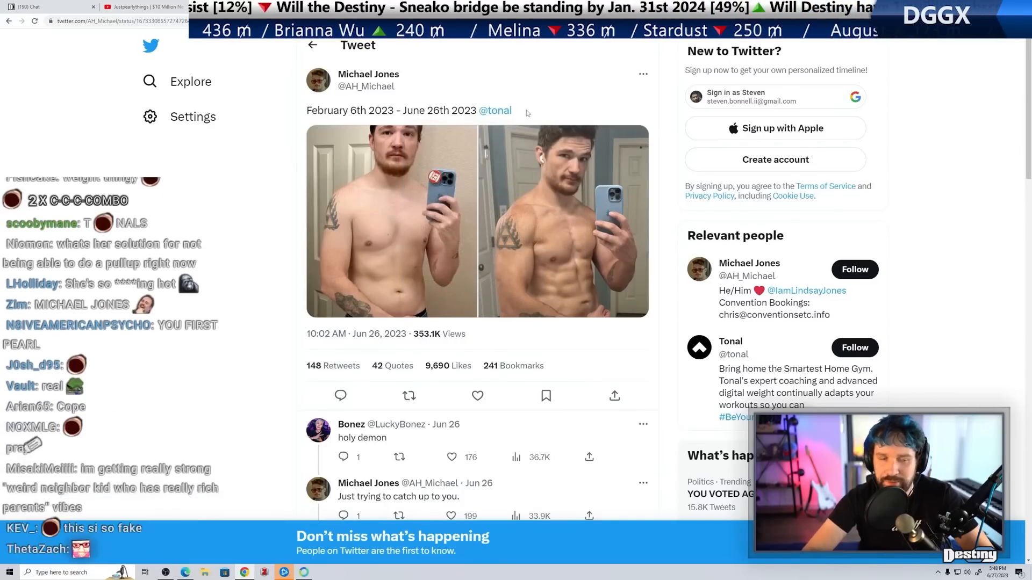
mouse_move(496, 110)
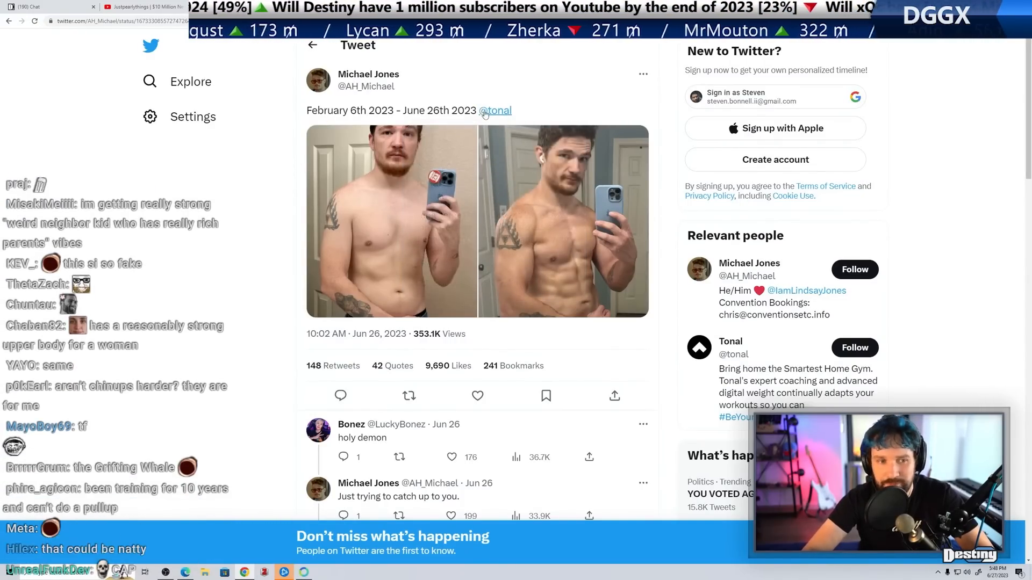
mouse_move(494, 110)
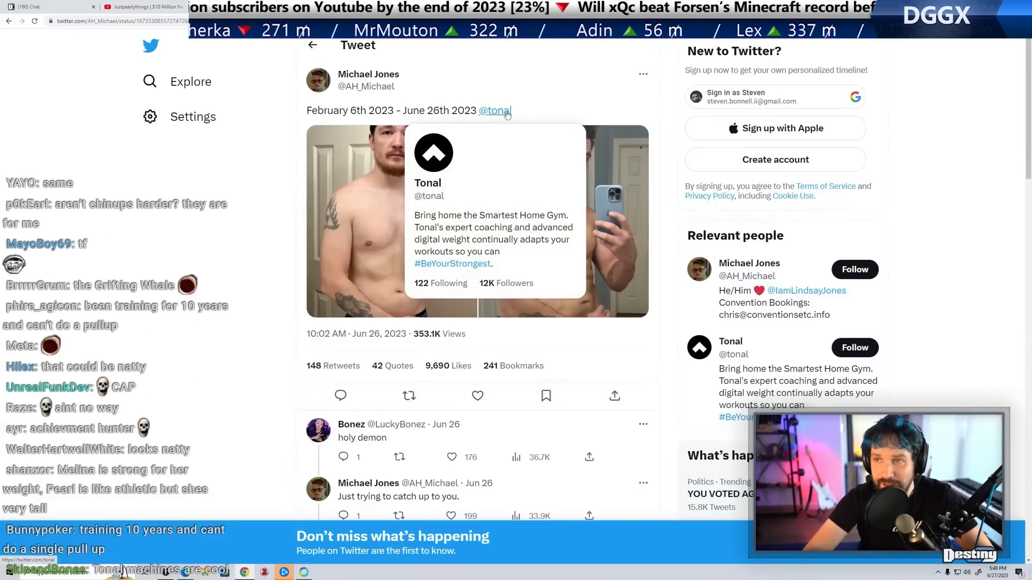
Open the before/after body transformation tweet crediting Tonal
left_click(495, 109)
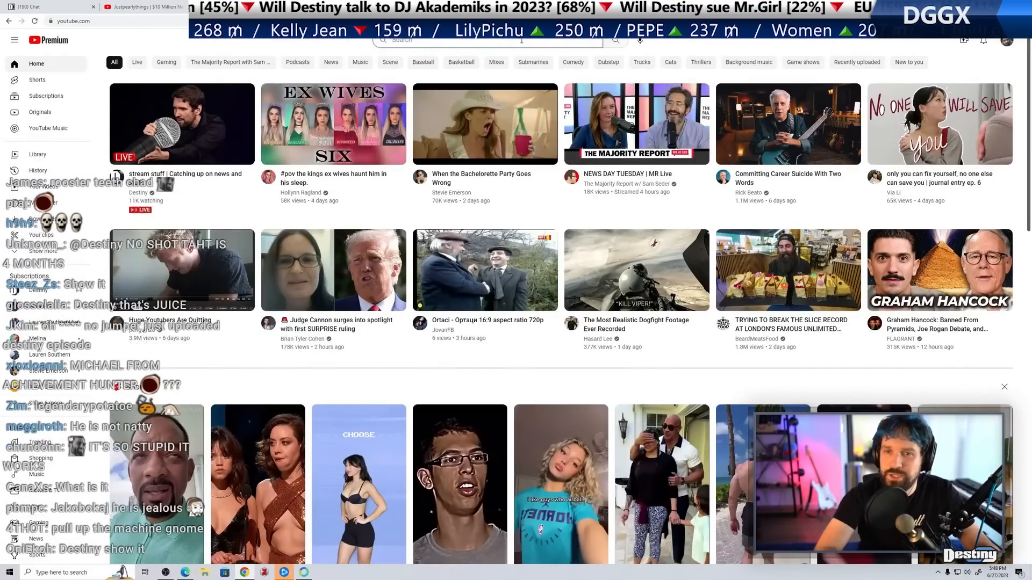
Search YouTube for 'tonal' and play 'Meet Tonal | The World's Most Intelligent Fitness System'
type("tonal machine")
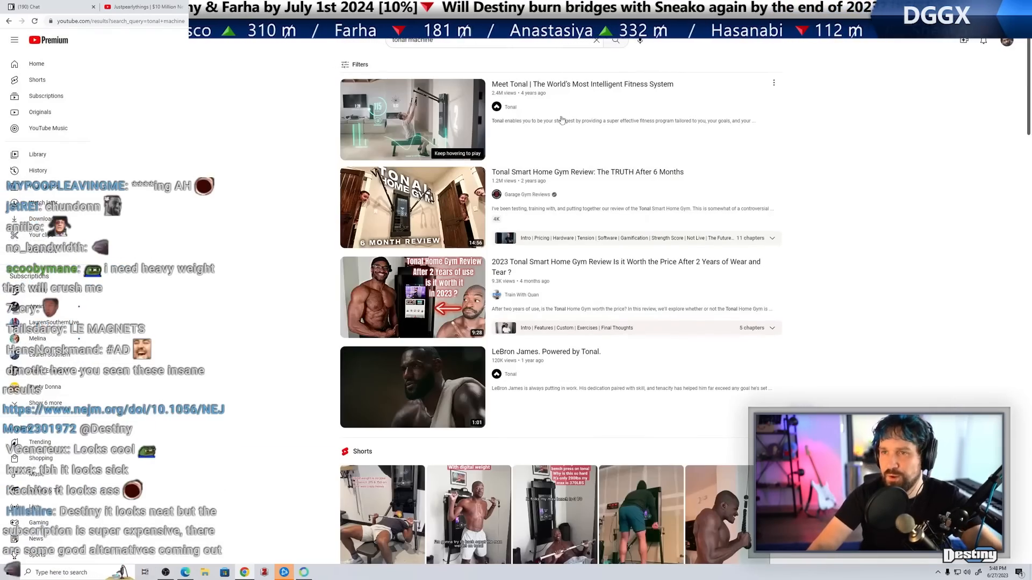
left_click(413, 119)
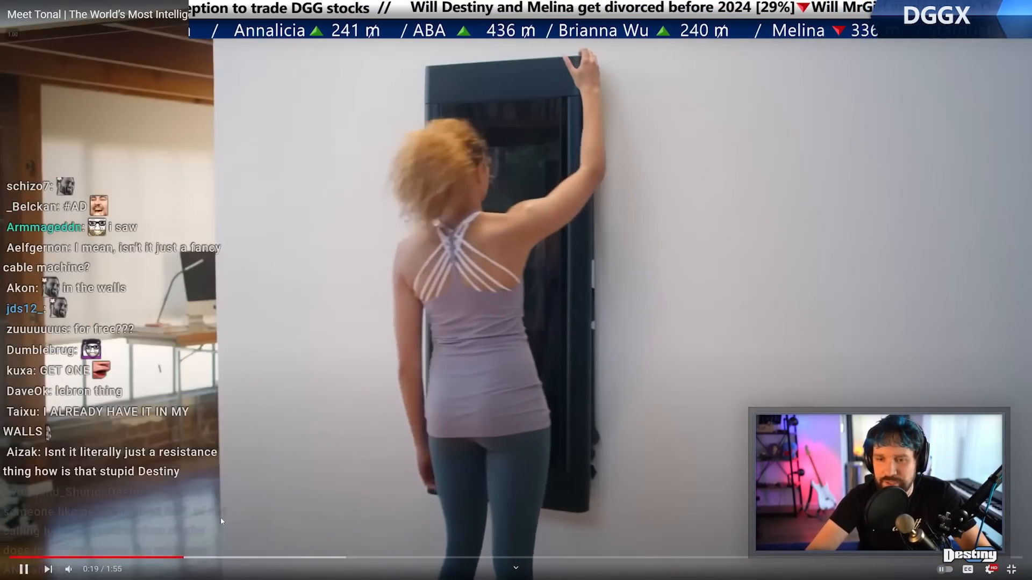
Exit full-screen on the Meet Tonal video and scroll down through its comments
left_click(423, 559)
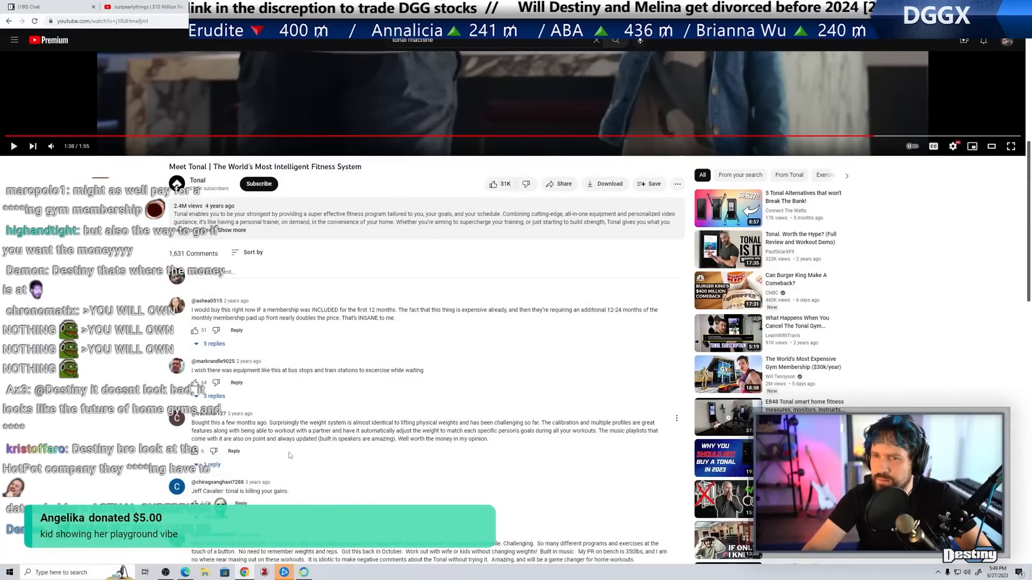
scroll("down", 3)
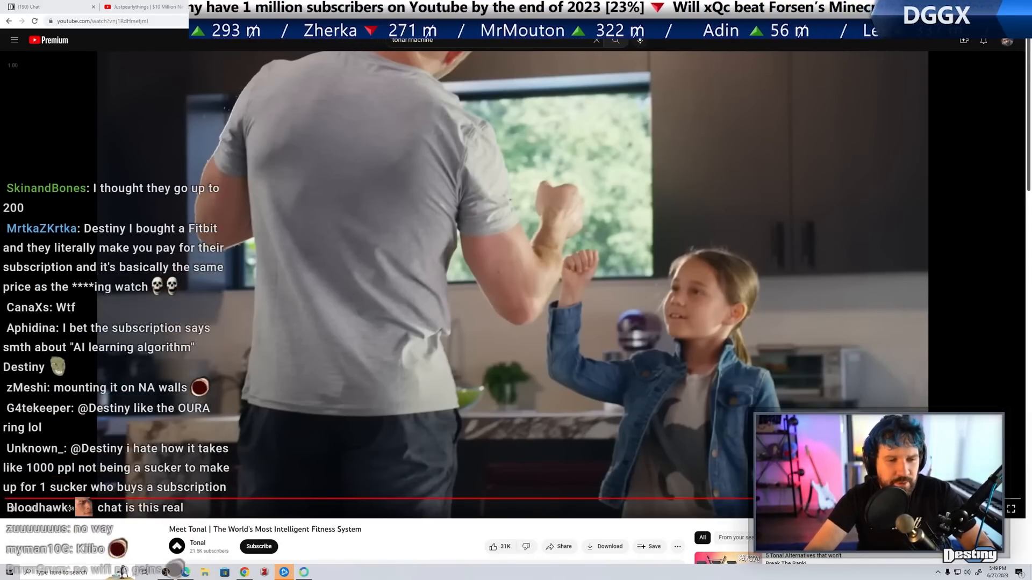
scroll("down", 3)
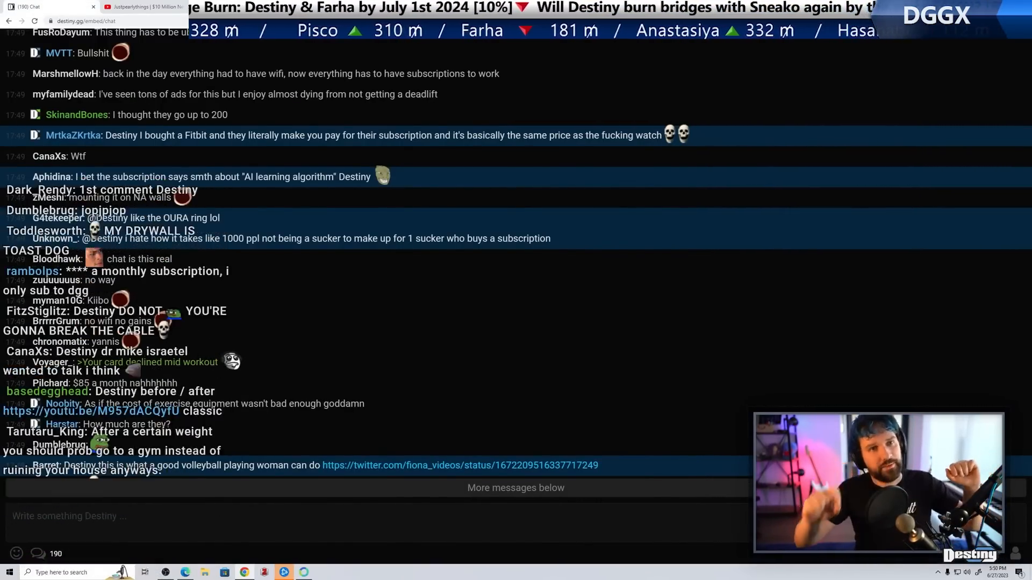
Scroll destiny.gg chat down to the newest messages about the Tonal subscription
scroll("down", 3)
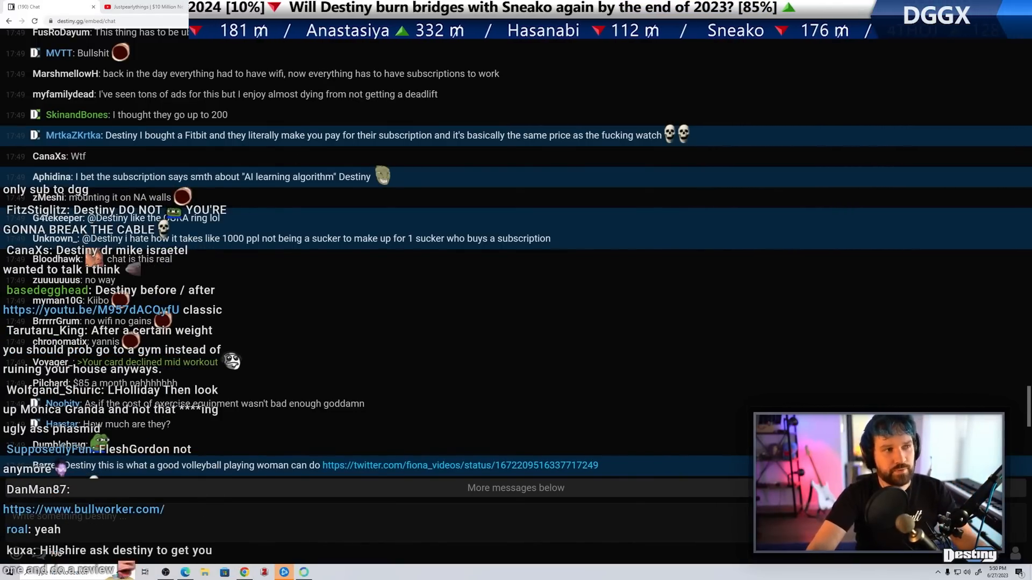
scroll("down", 3)
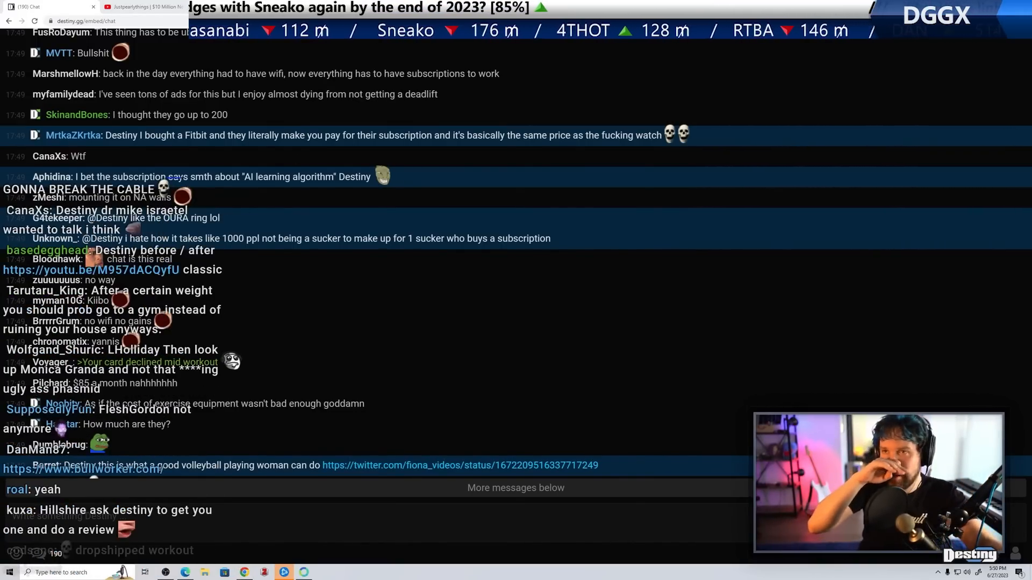
scroll("down", 3)
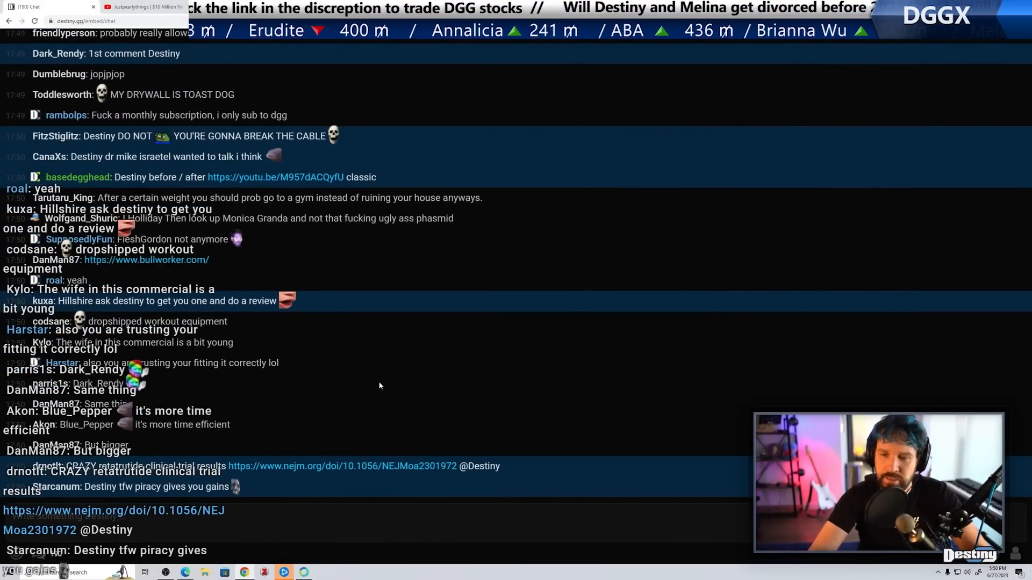
scroll("down", 3)
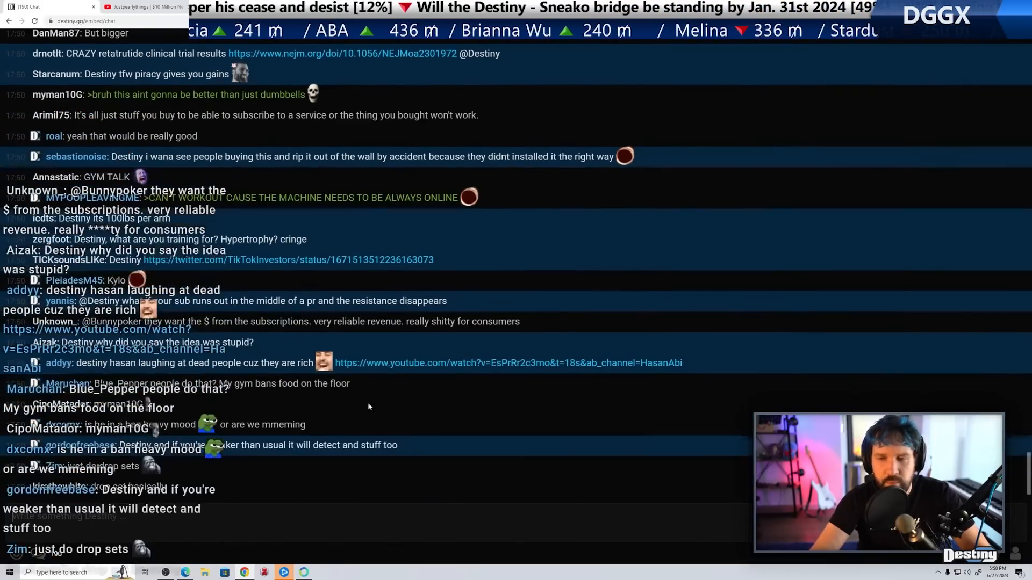
scroll("down", 3)
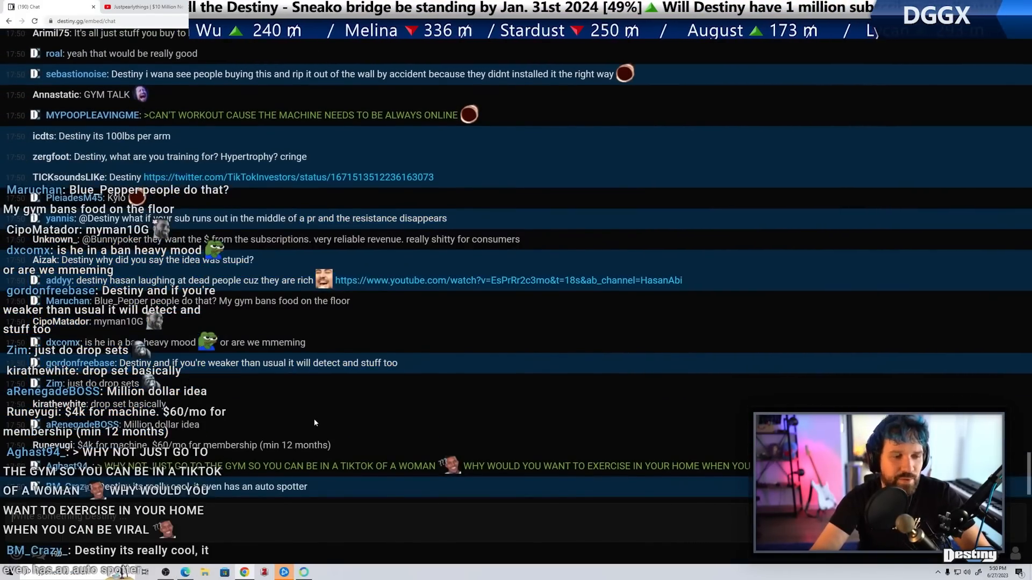
scroll("down", 3)
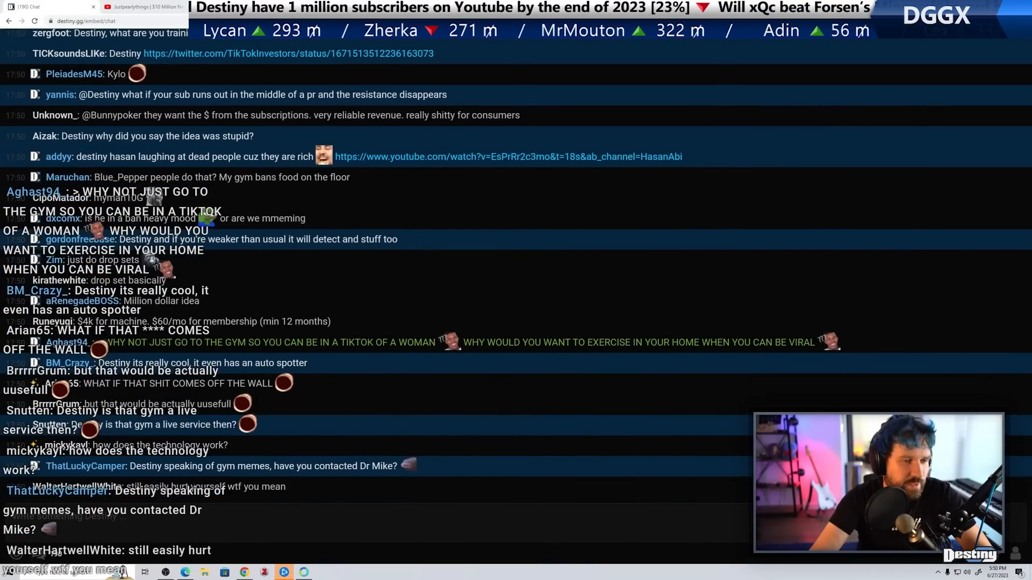
scroll("down", 3)
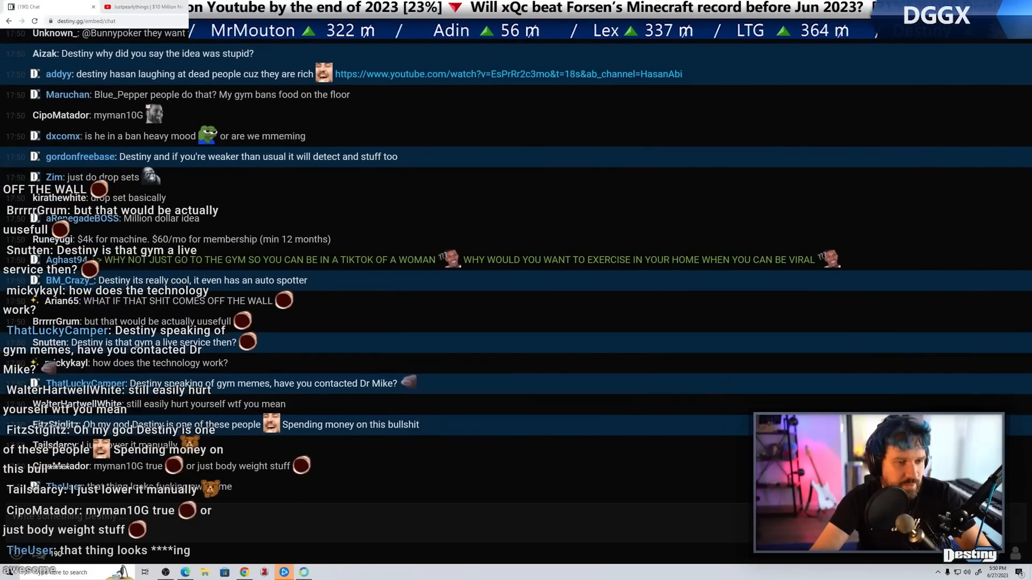
scroll("down", 3)
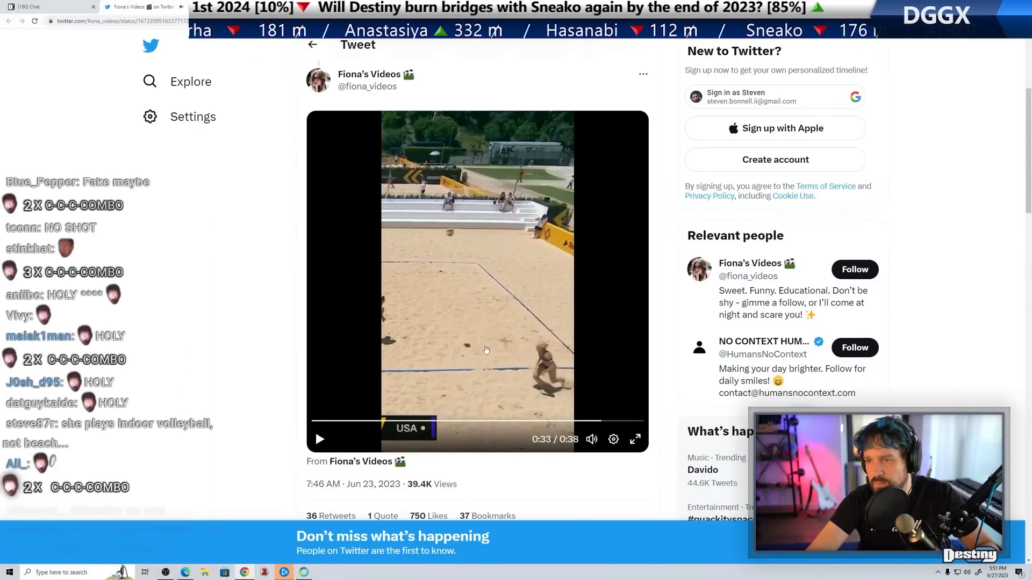
Play the Fiona's Videos beach volleyball clip in the linked tweet
left_click(634, 440)
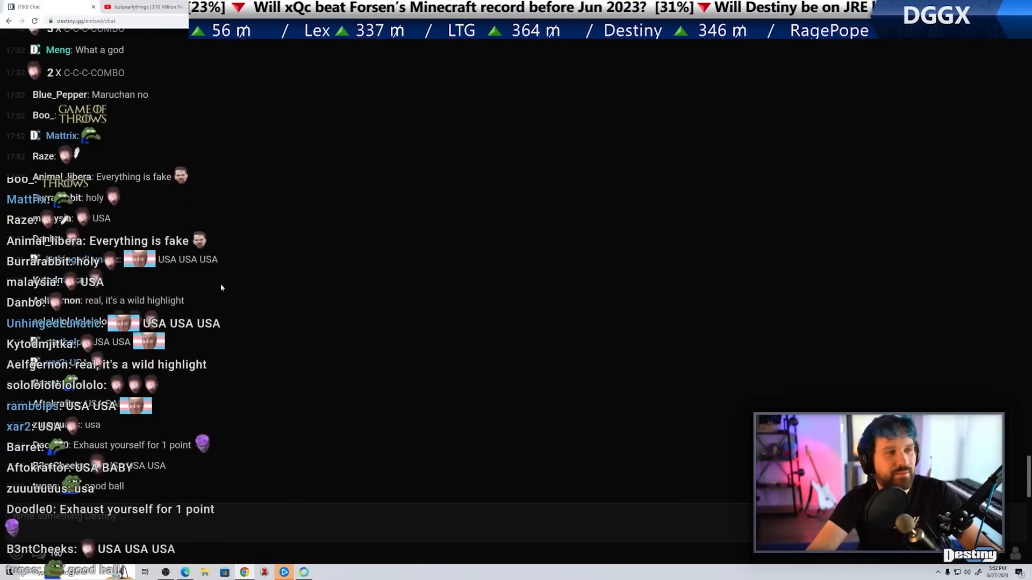
Switch away from the volleyball tweet to another browser tab
left_click(141, 7)
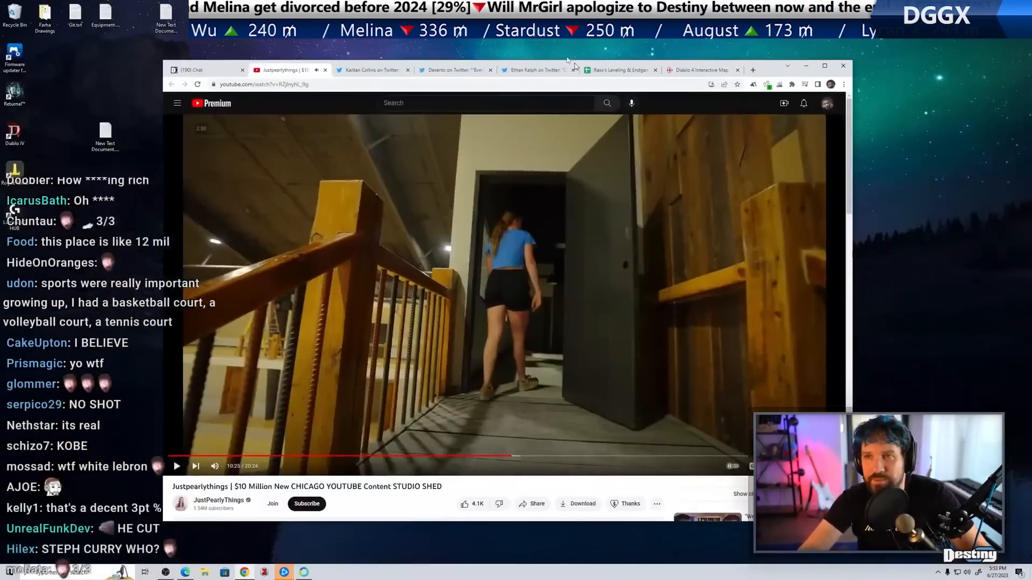
Switch from the shed tour video over to the stream chat
left_click(191, 69)
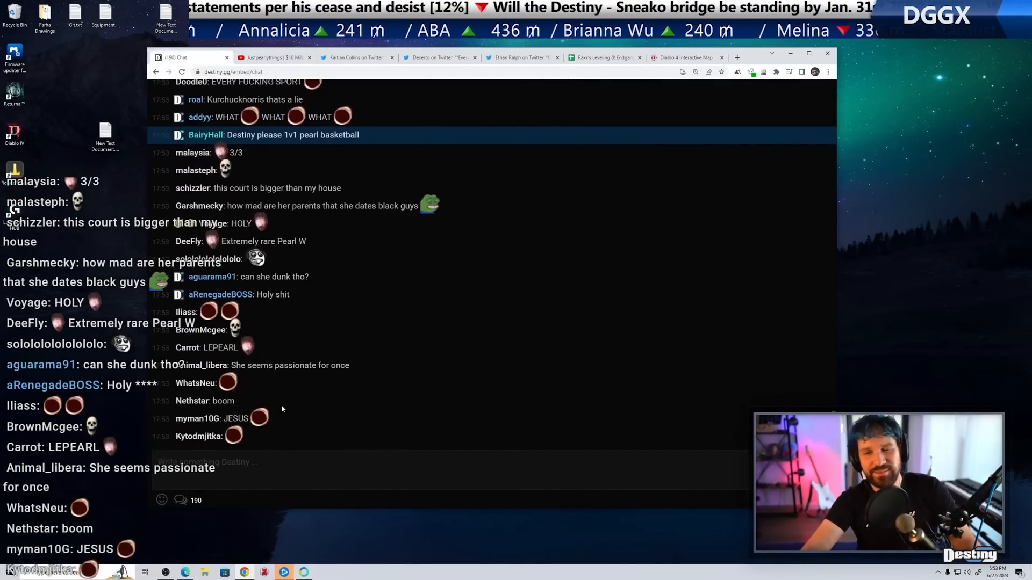
Scroll through chat reactions, DARIUS spam and 'scores?' questions
scroll("down", 3)
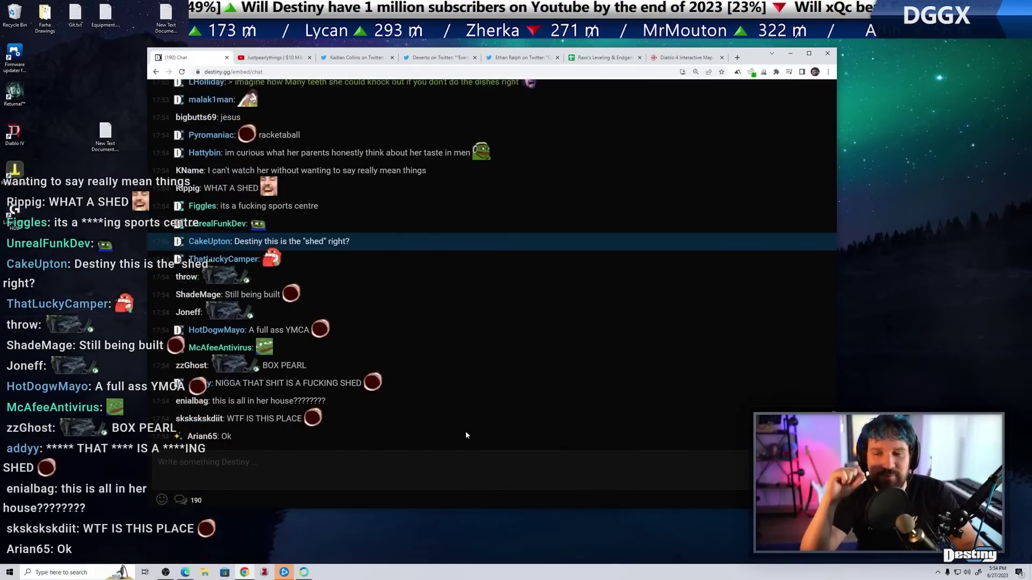
scroll("down", 3)
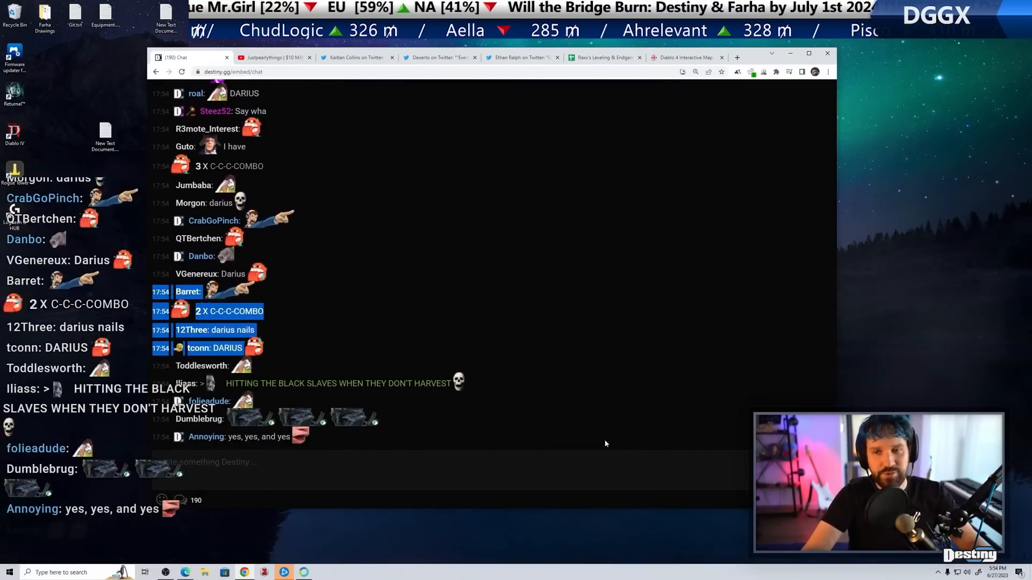
scroll("down", 3)
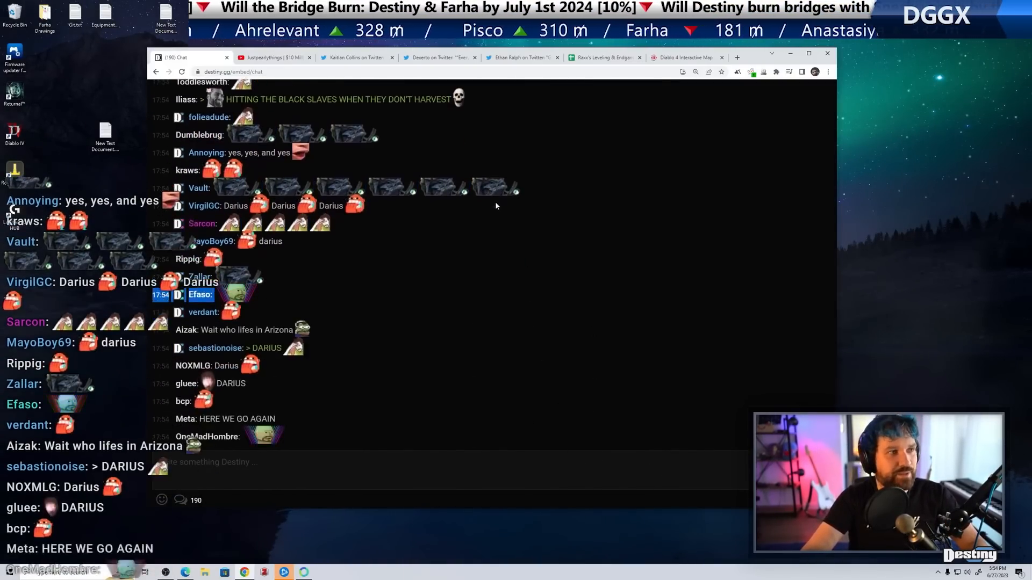
scroll("down", 3)
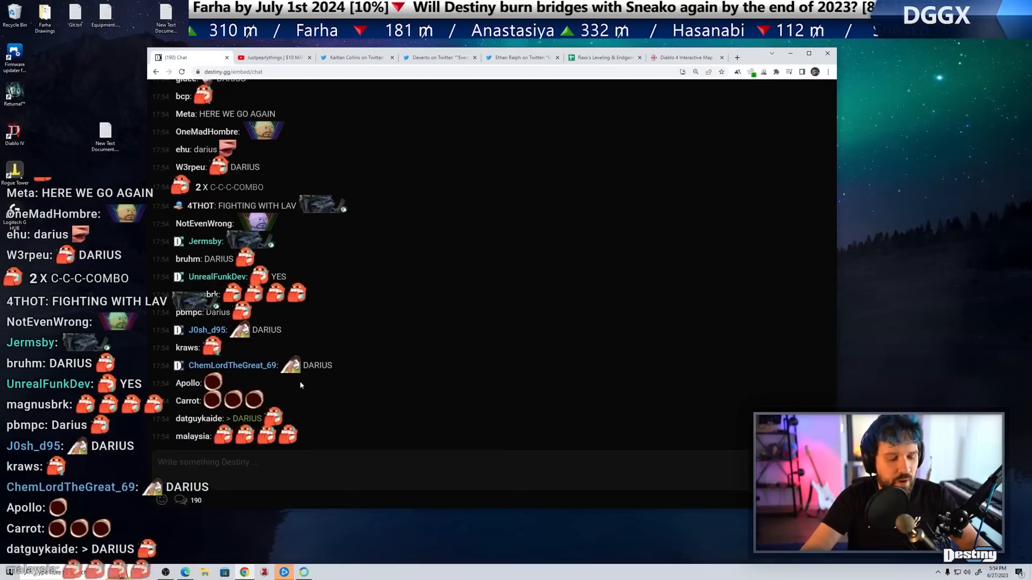
scroll("down", 3)
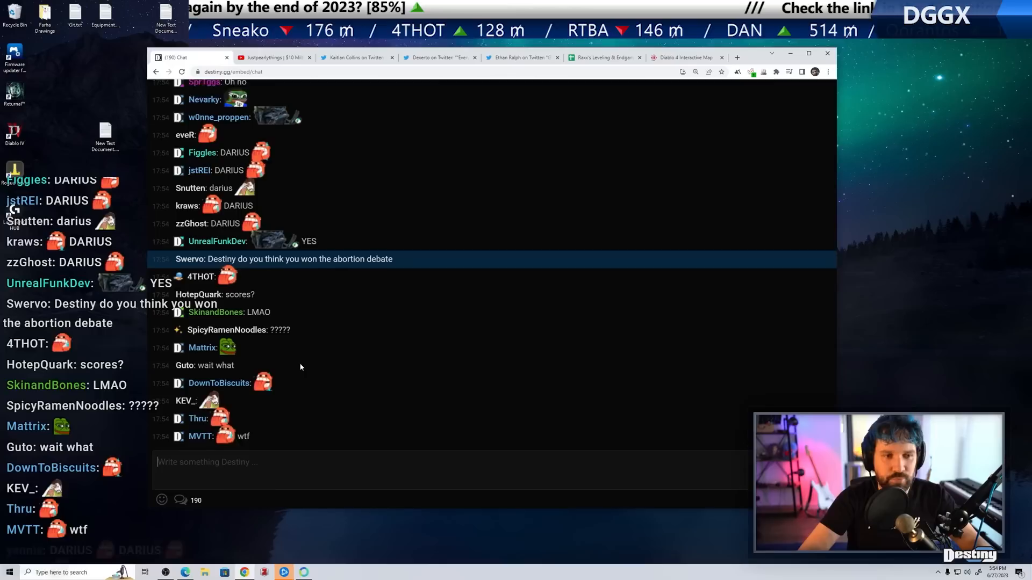
scroll("down", 3)
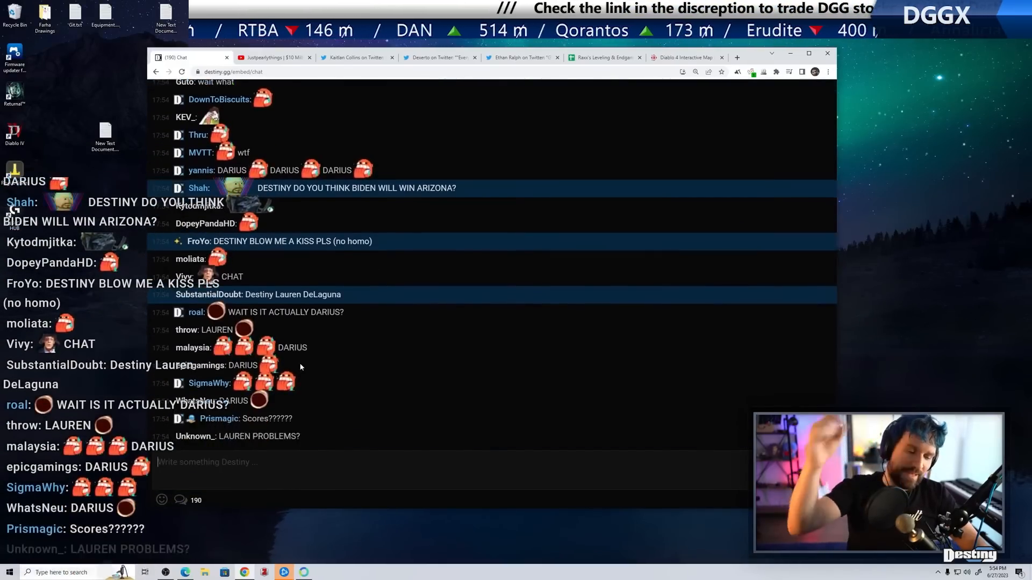
scroll("down", 3)
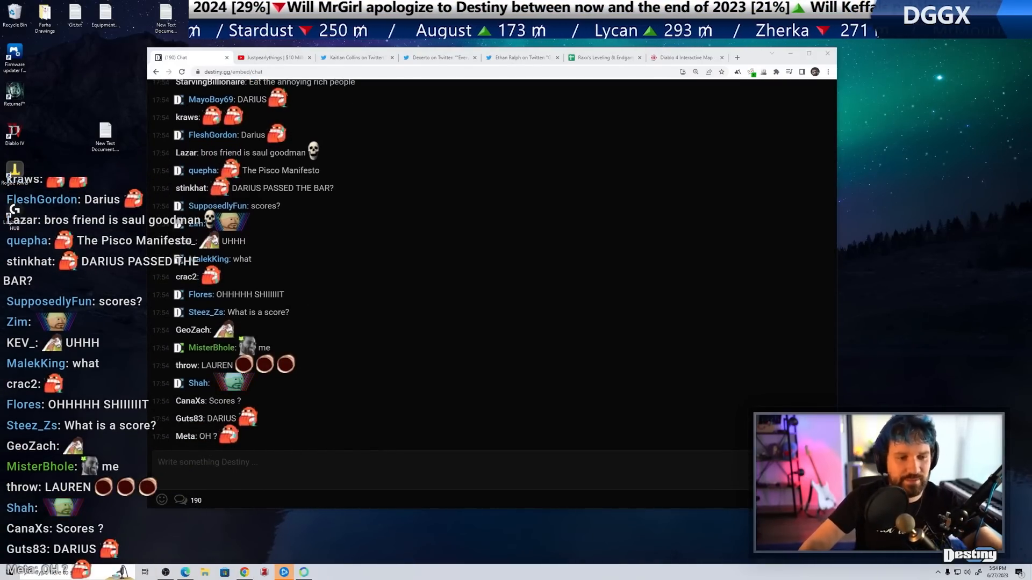
Return to the Chicago YouTube content studio shed tour and resume playback
left_click(272, 57)
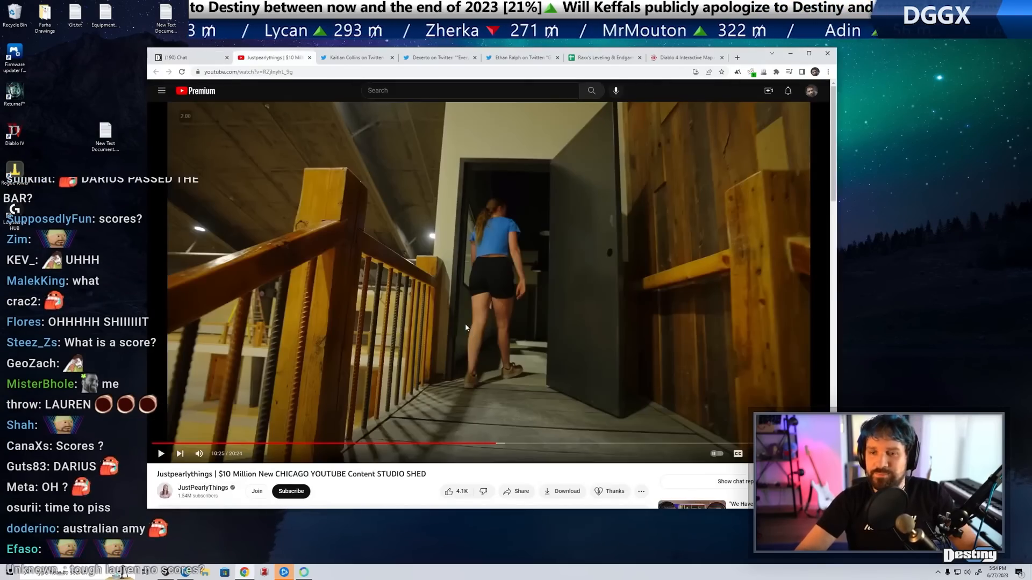
left_click(161, 454)
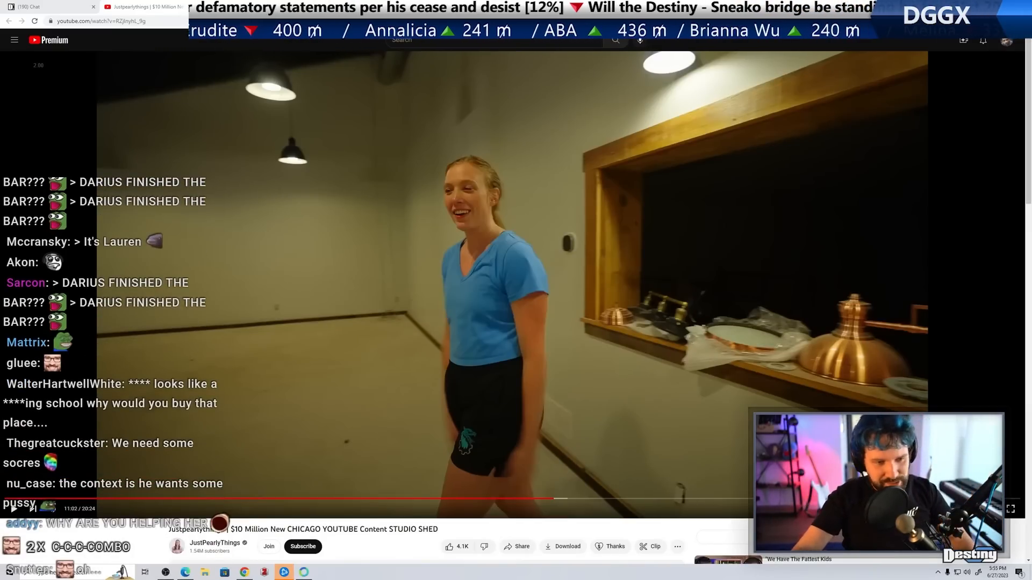
left_click(512, 285)
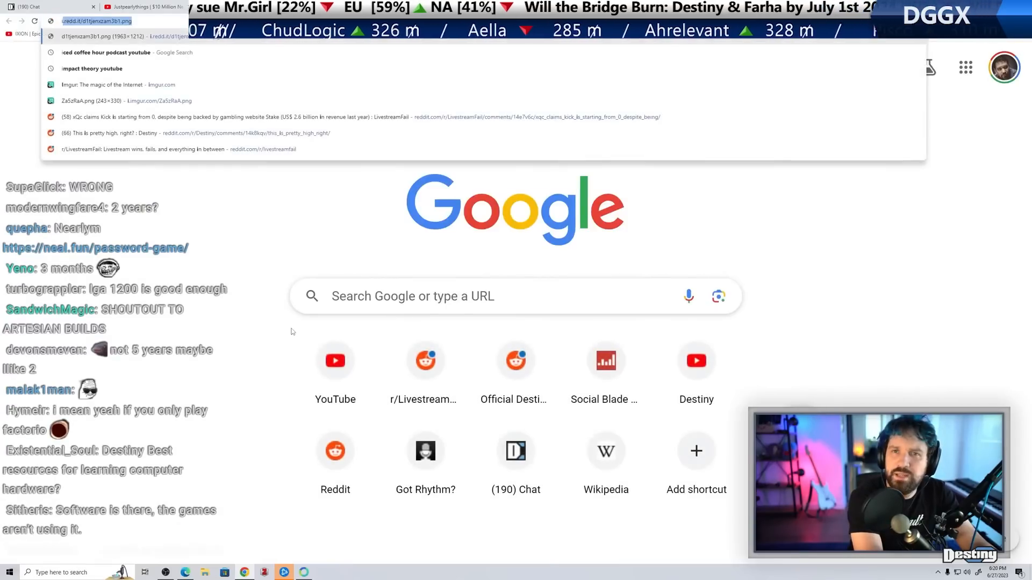
Search Google for the 'i9-7' processor
type("i9-7")
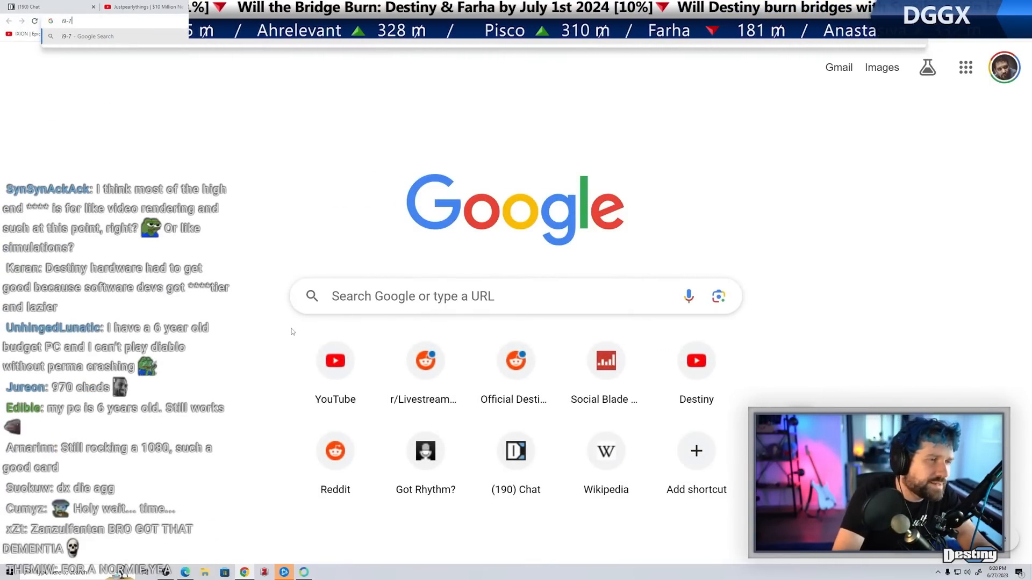
key("Return")
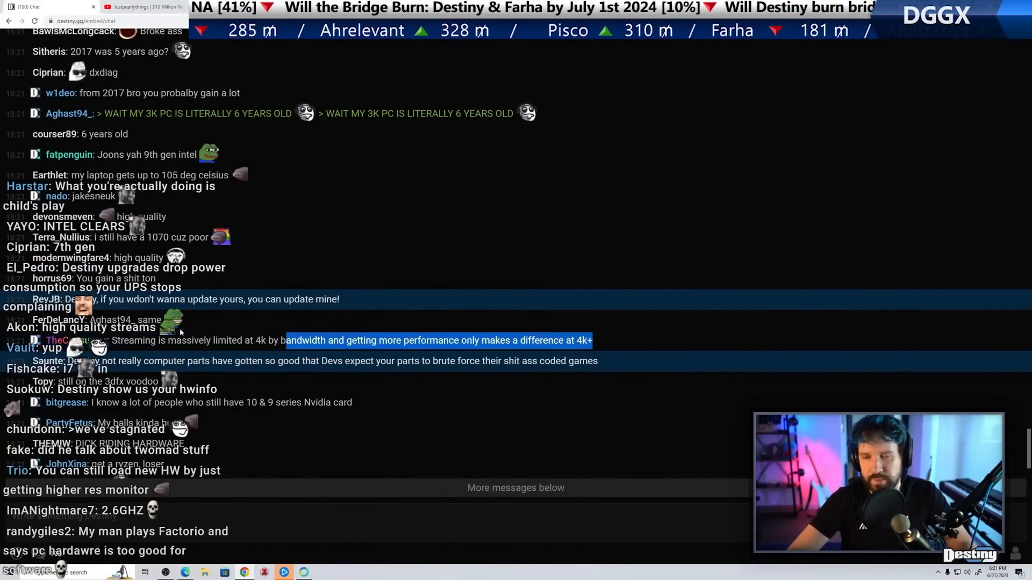
Read chat's discussion of 1080 Ti and 4090 cards, then resume the shed tour
scroll("down", 3)
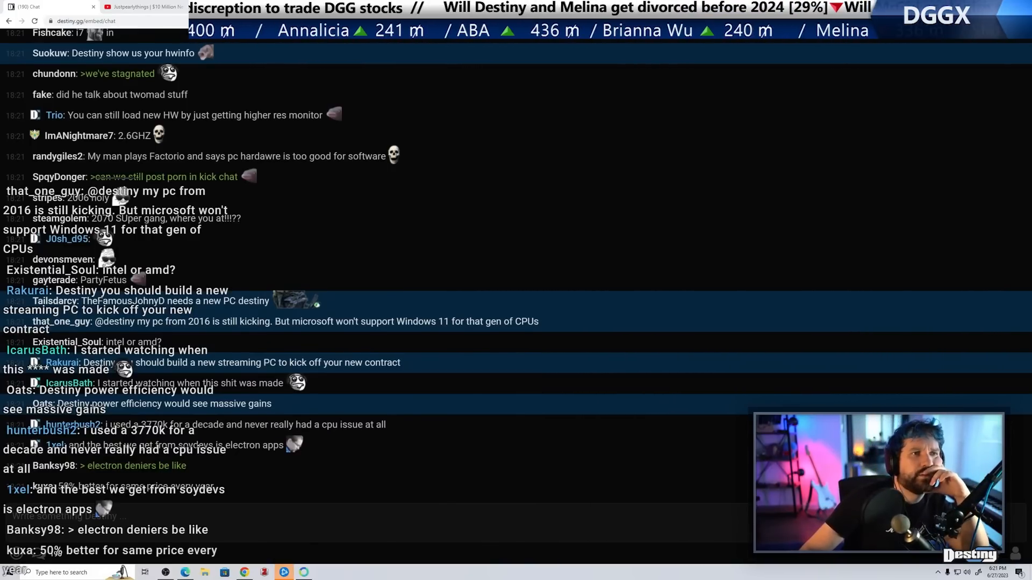
scroll("down", 3)
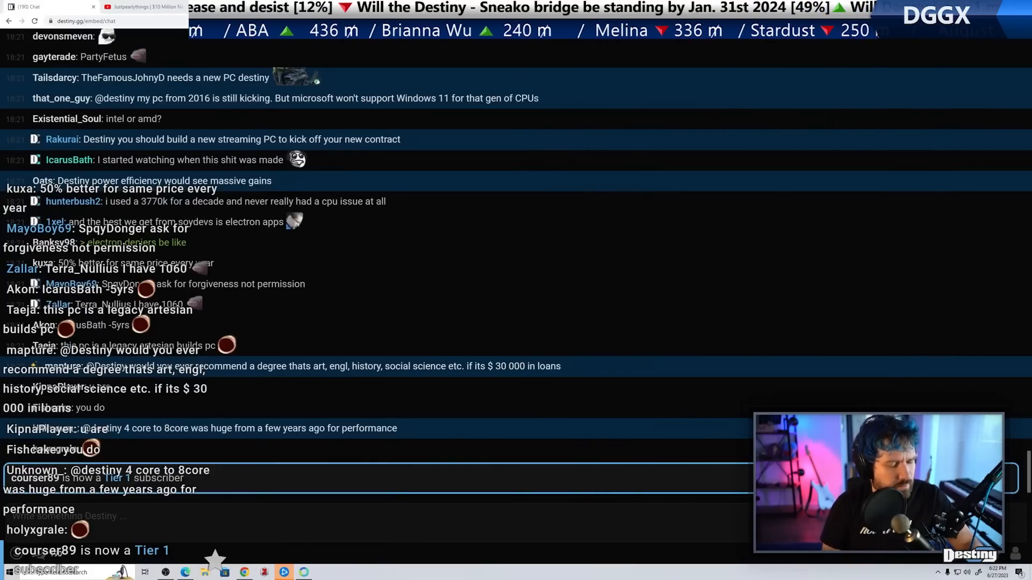
scroll("down", 3)
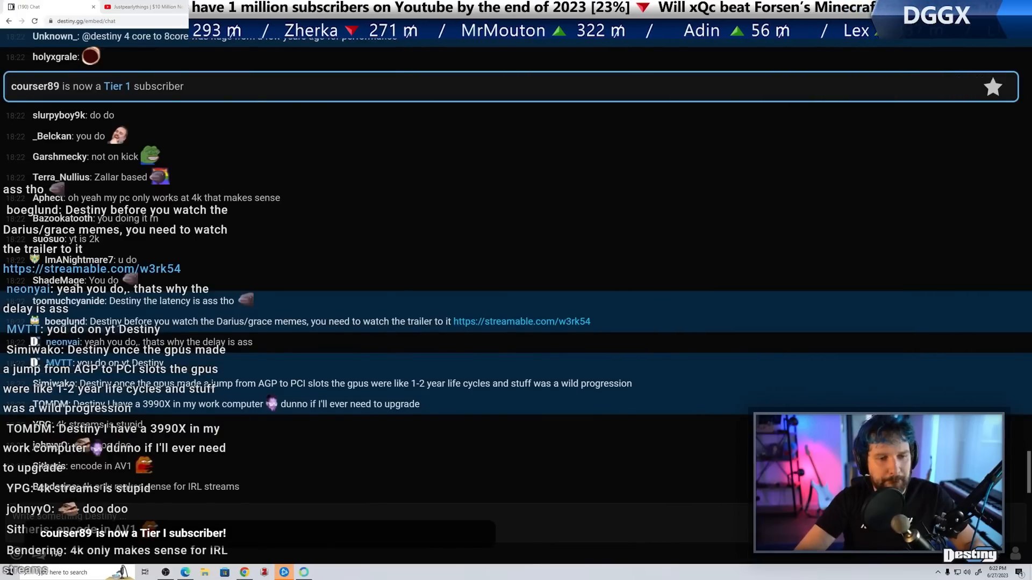
scroll("down", 3)
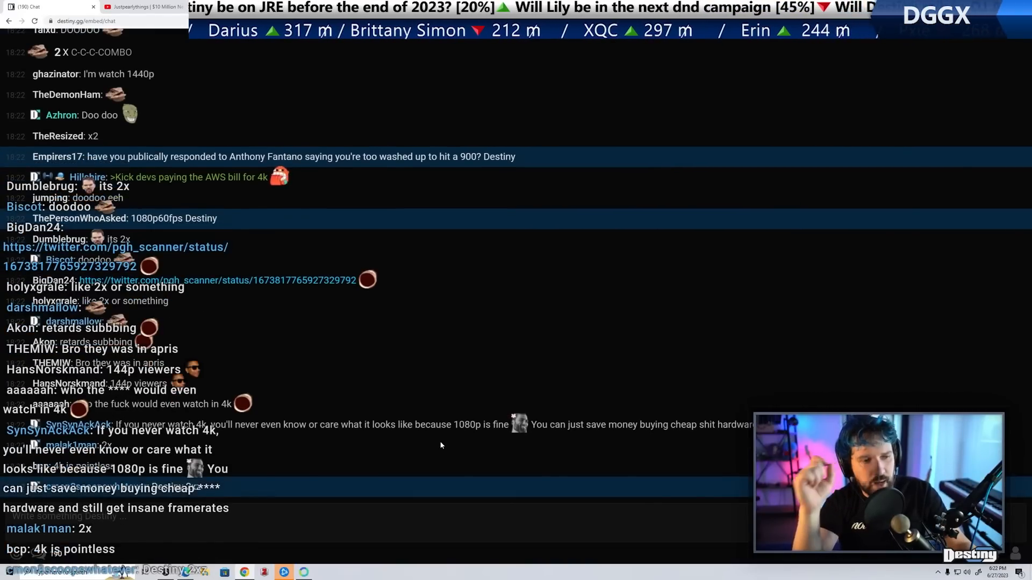
scroll("down", 3)
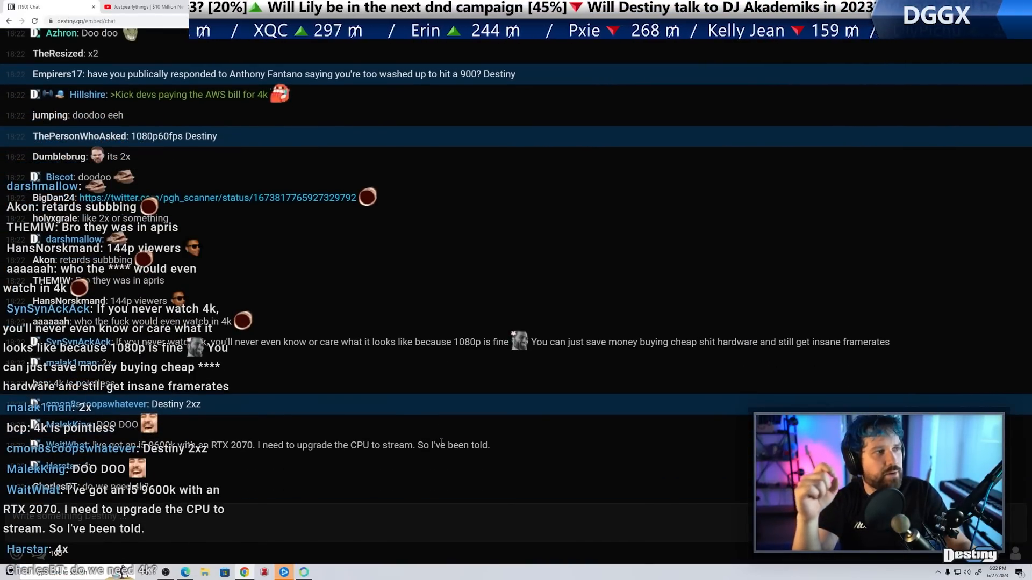
scroll("down", 3)
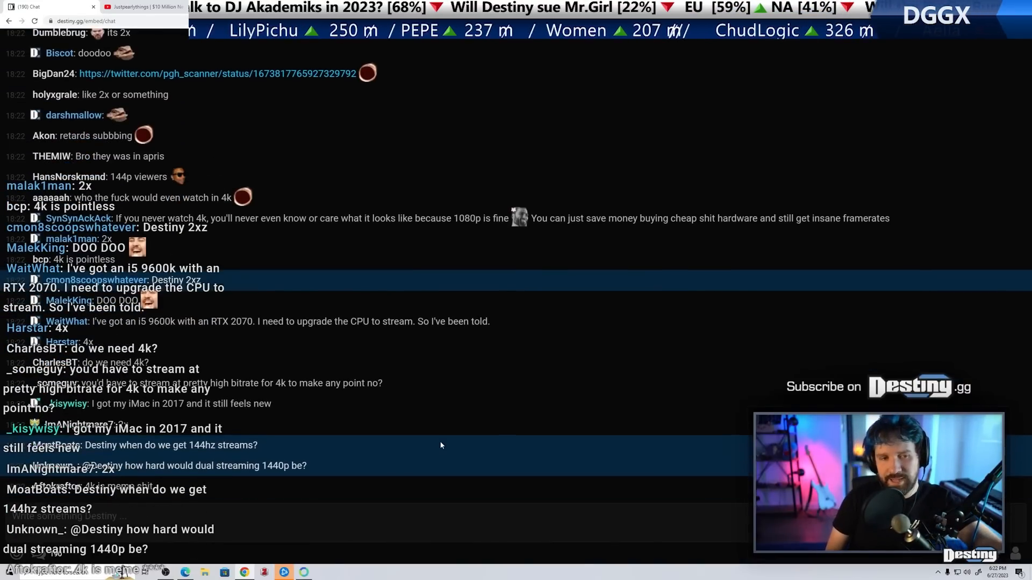
scroll("down", 3)
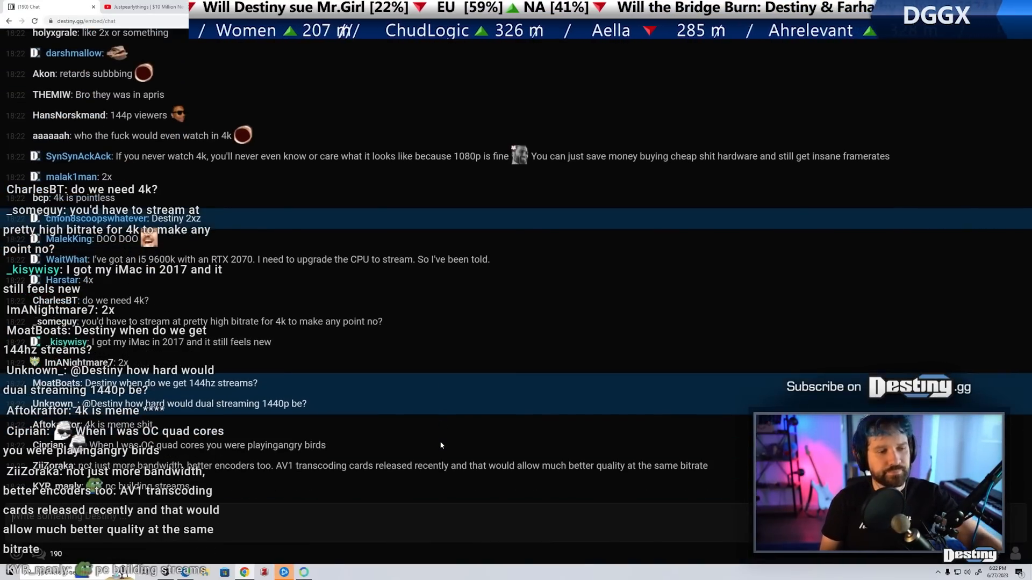
scroll("down", 3)
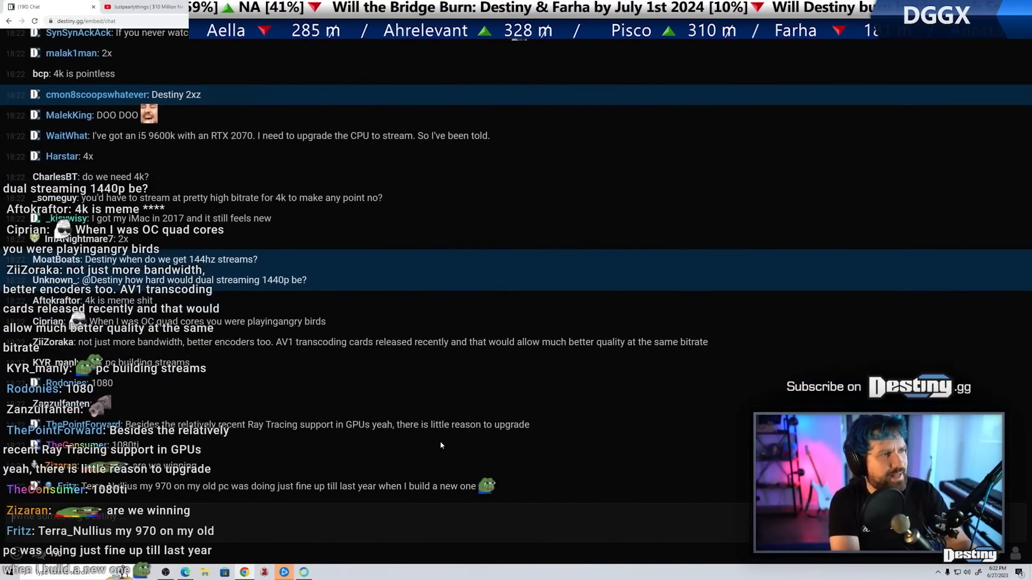
scroll("down", 3)
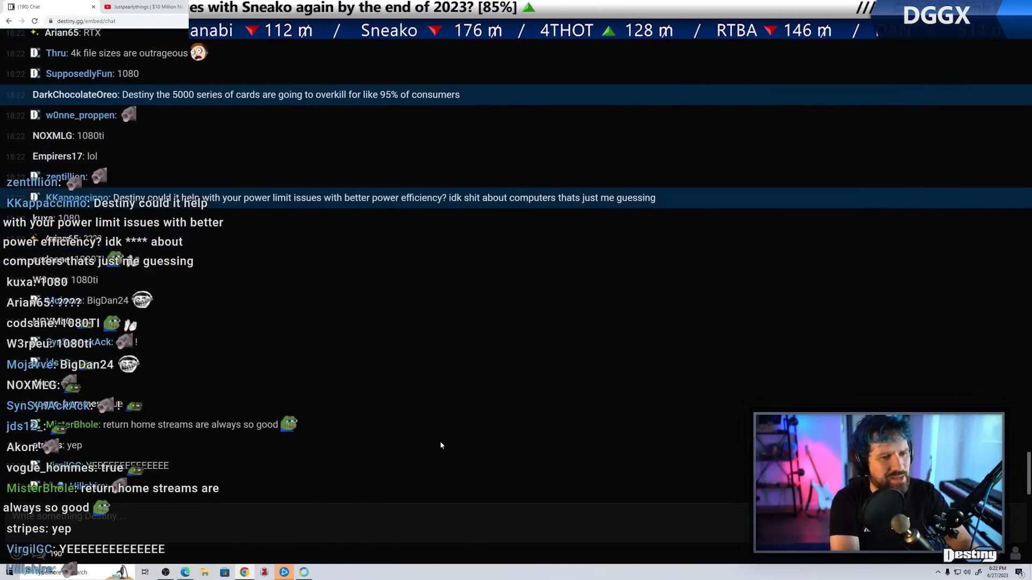
scroll("down", 3)
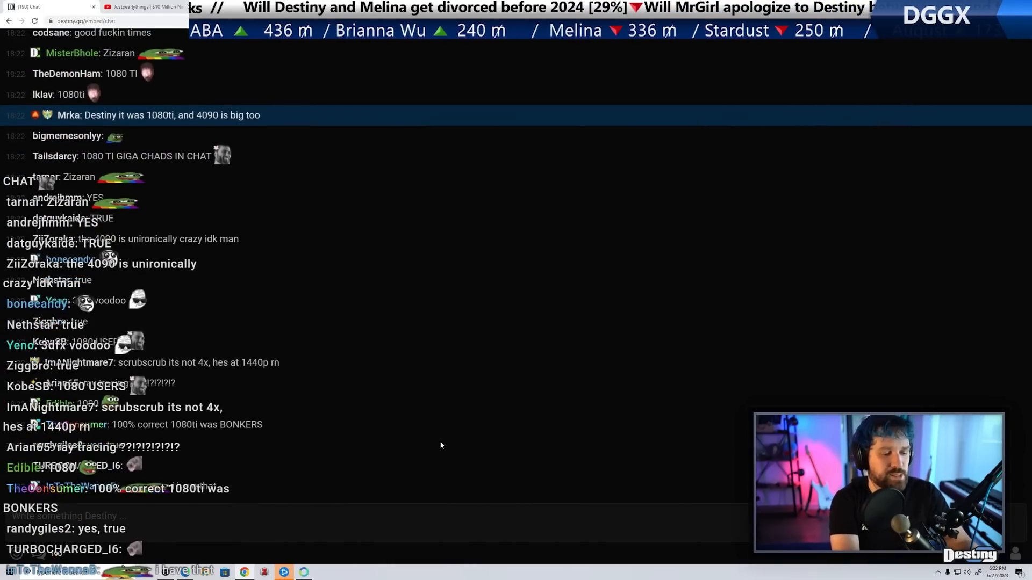
scroll("down", 3)
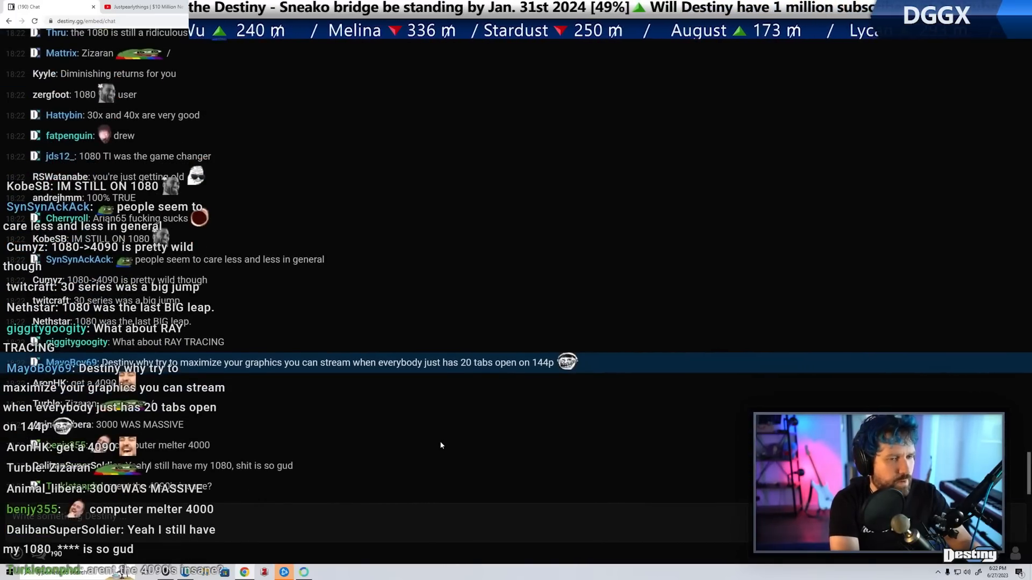
scroll("down", 3)
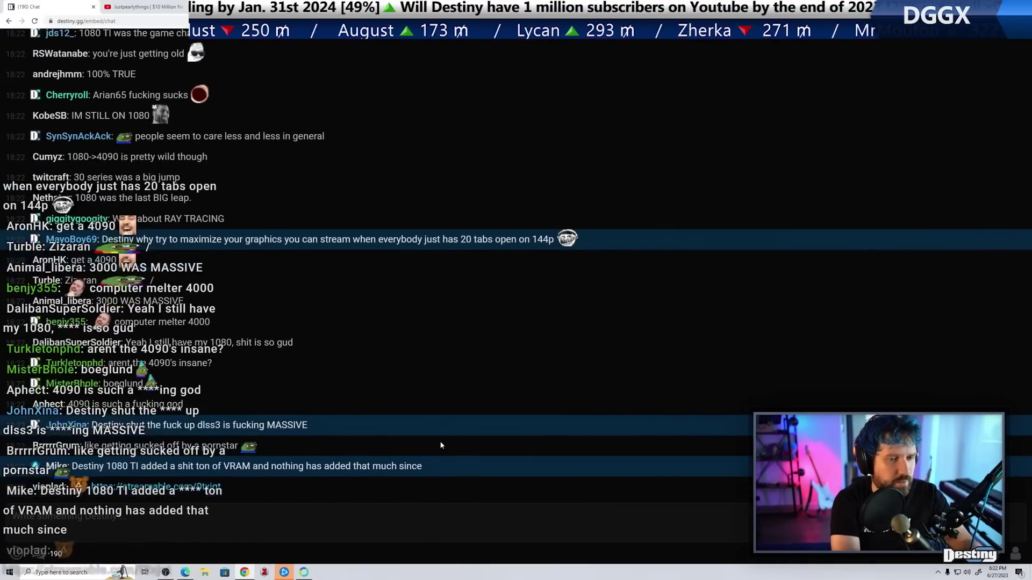
scroll("down", 3)
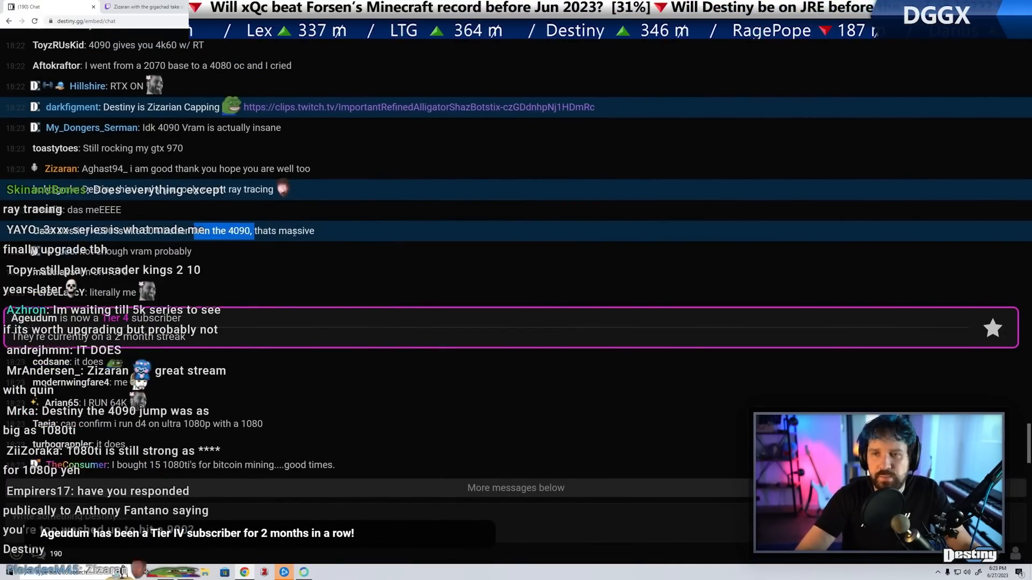
scroll("down", 3)
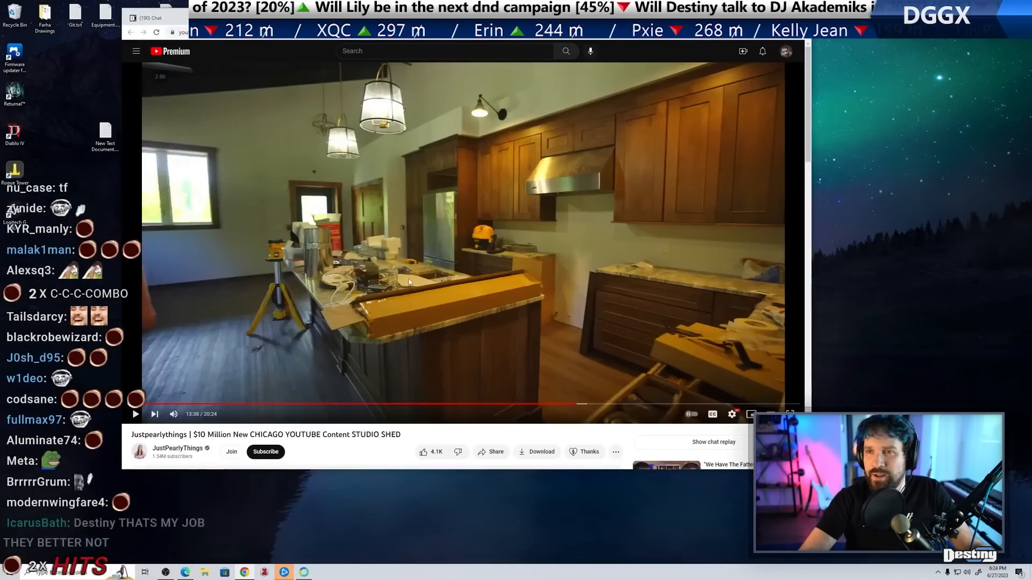
left_click(136, 414)
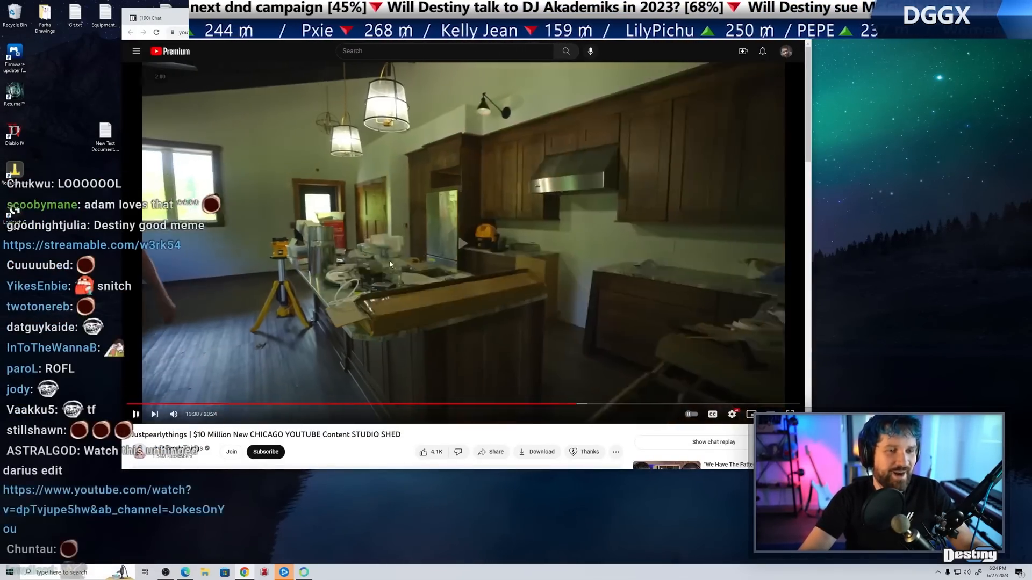